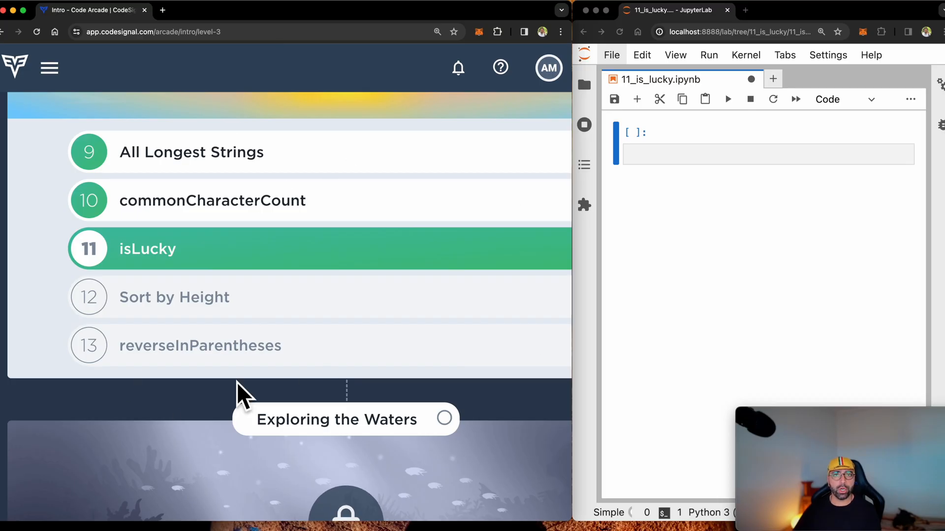
{"action": "mouse_move", "coordinate": [362, 189]}
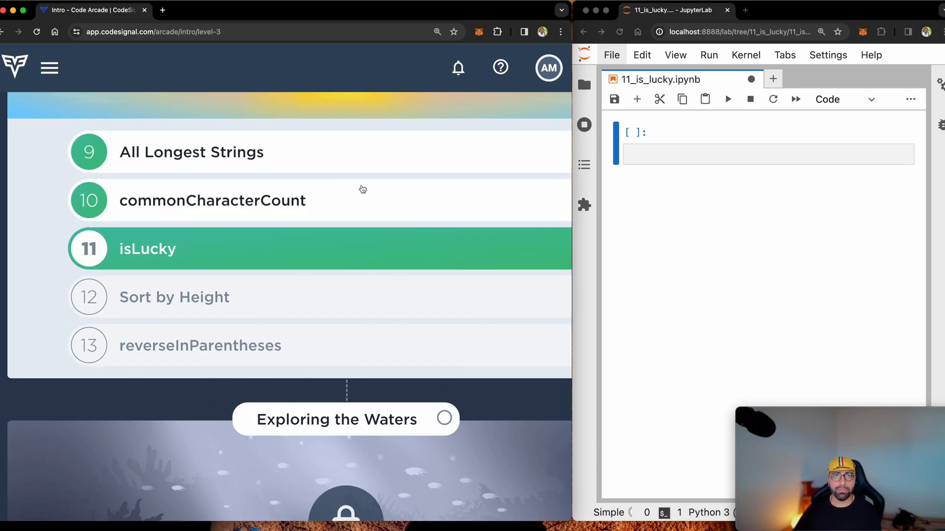
{"action": "mouse_move", "coordinate": [725, 209]}
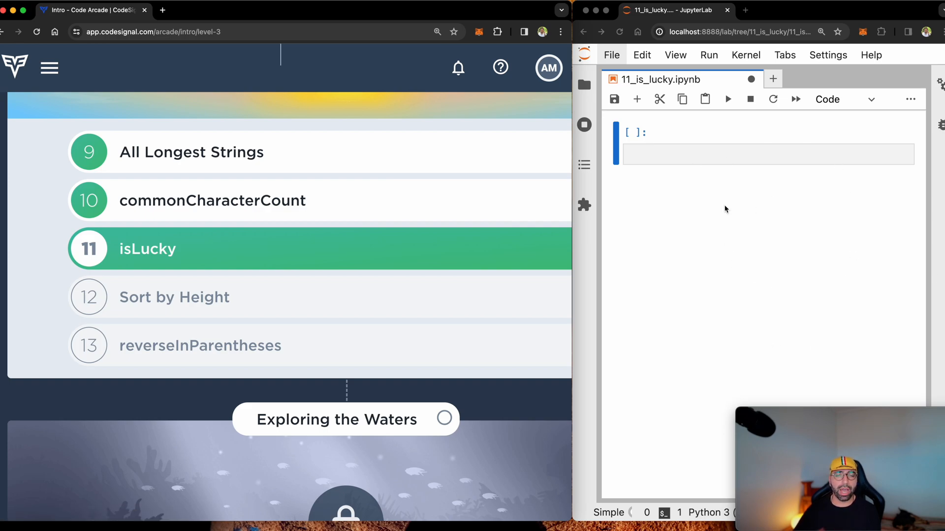
{"action": "mouse_move", "coordinate": [464, 239]}
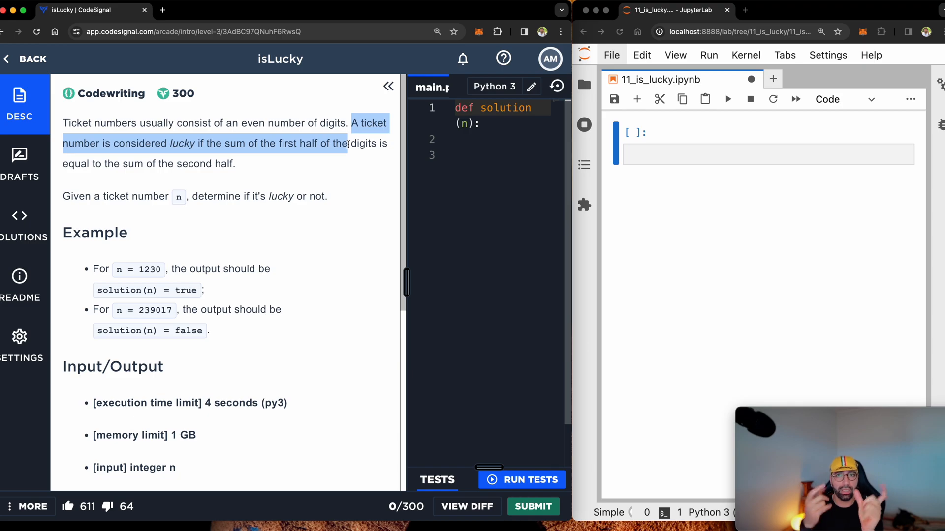
- Set n to the example ticket 1230 and run len(str(n)), returning 4
{"action": "left_click", "coordinate": [90, 196]}
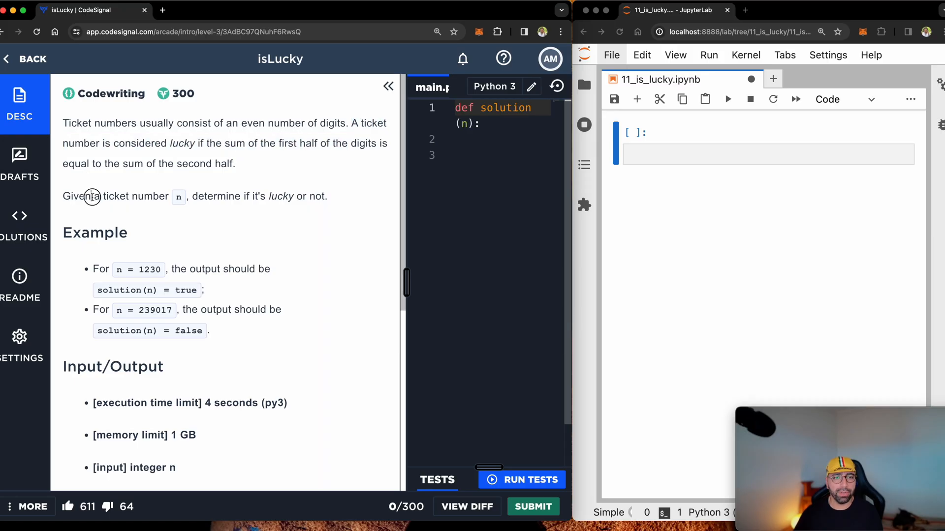
{"action": "left_click_drag", "start_coordinate": [90, 195], "coordinate": [323, 195]}
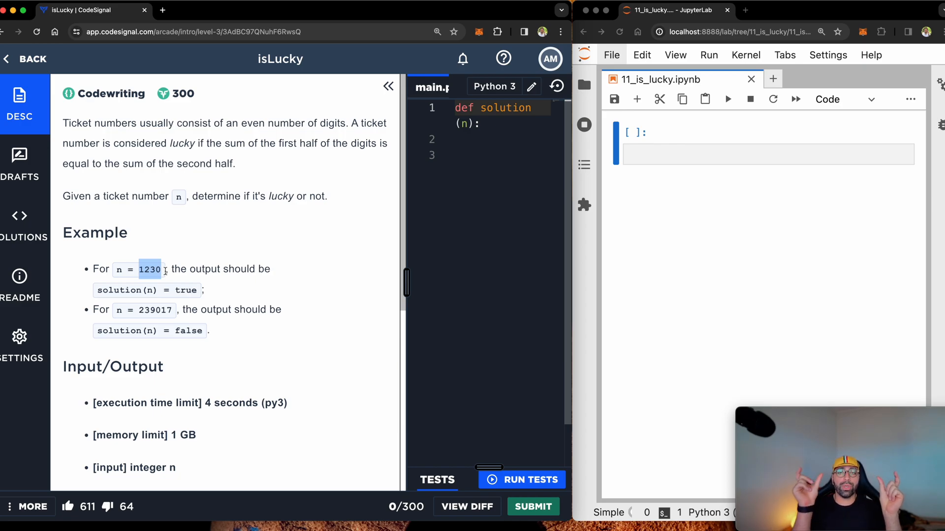
{"action": "mouse_move", "coordinate": [159, 279]}
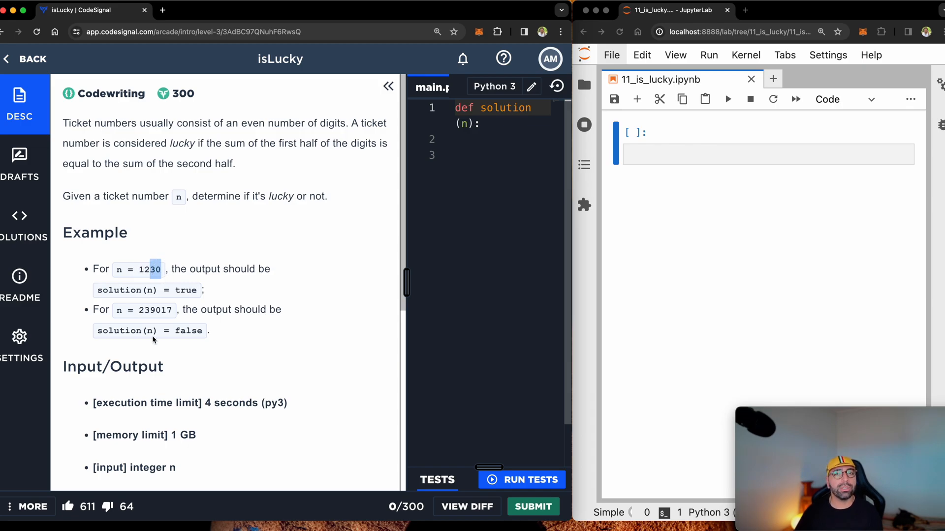
{"action": "mouse_move", "coordinate": [155, 349]}
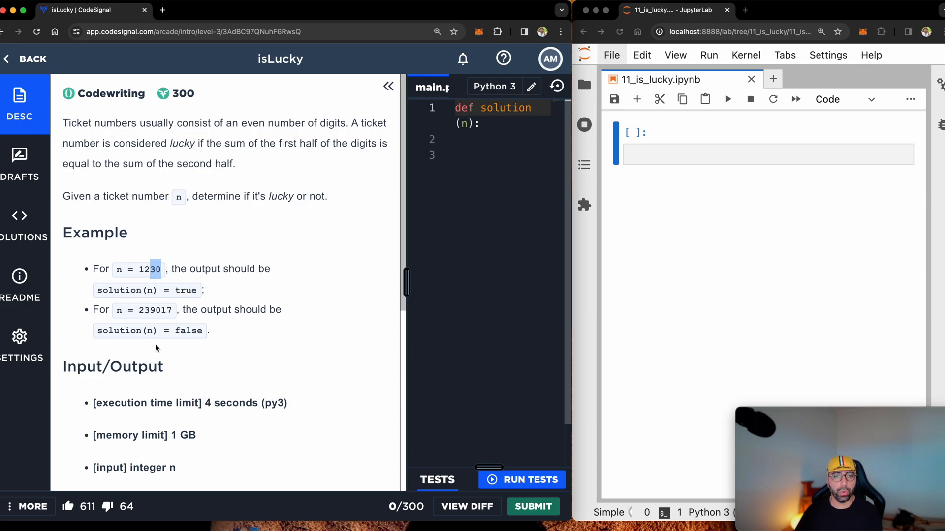
{"action": "mouse_move", "coordinate": [315, 302]}
{"action": "type", "text": "n = 1230"}
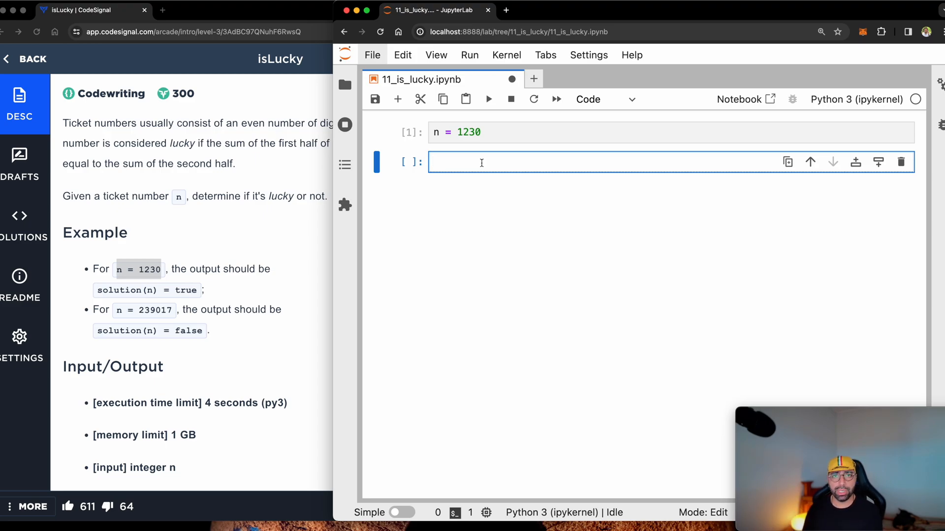
{"action": "type", "text": "str("}
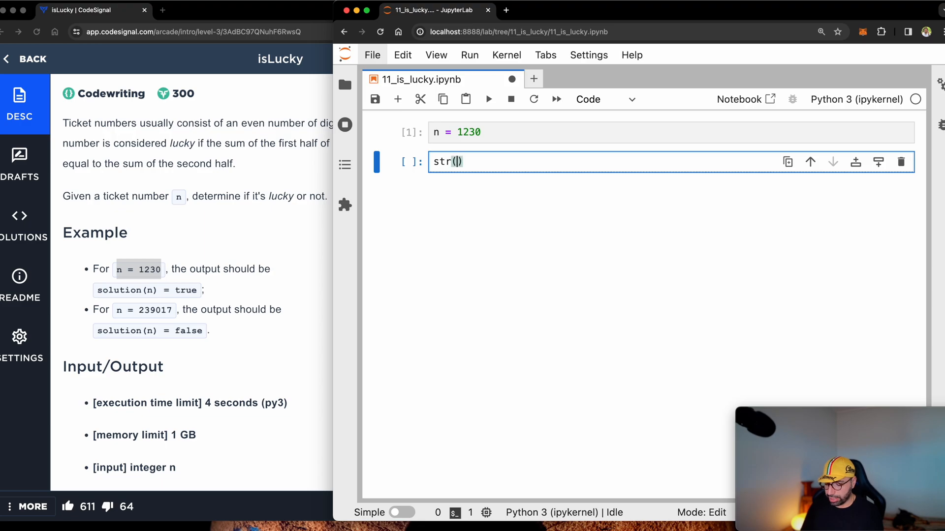
{"action": "key", "text": "shift+enter"}
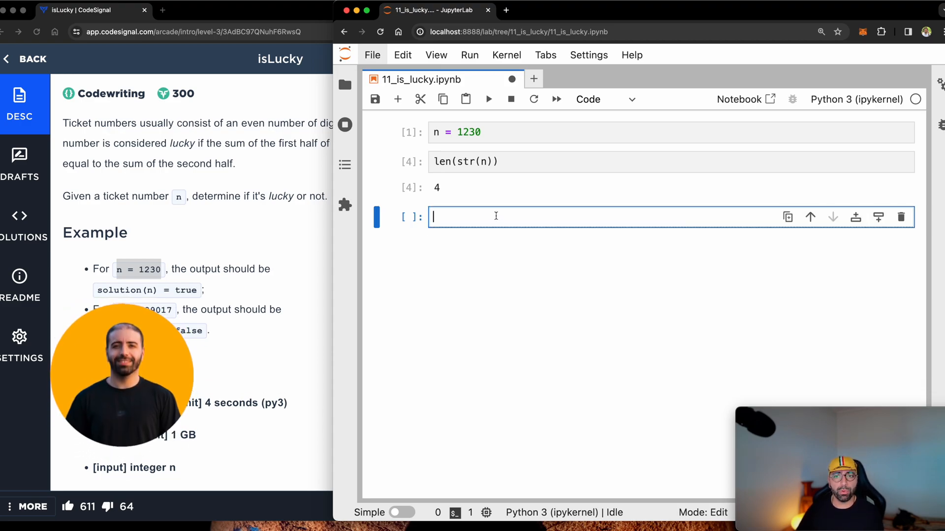
- Write and run an if len(str(n)) % 2 == 0 check printing Even, else Odd
{"action": "type", "text": "if len(str)"}
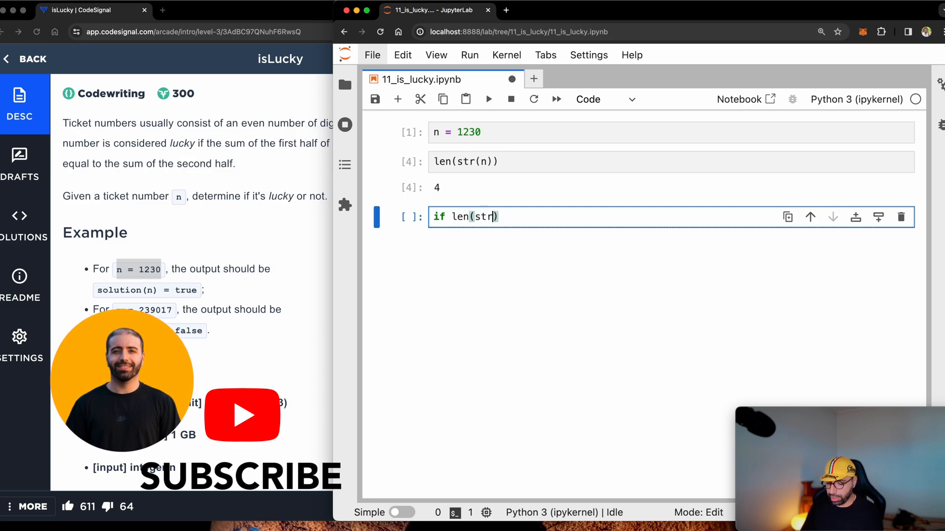
{"action": "type", "text": "(n))"}
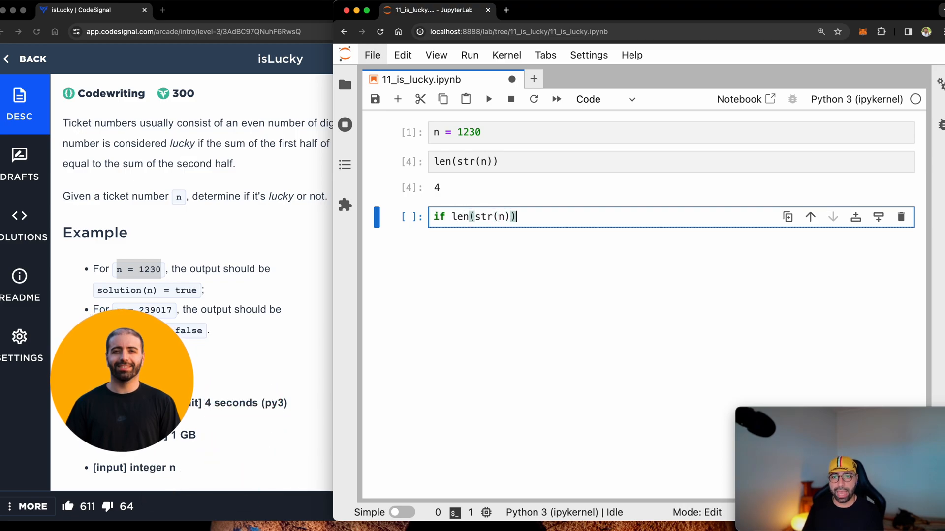
{"action": "type", "text": "% 2"}
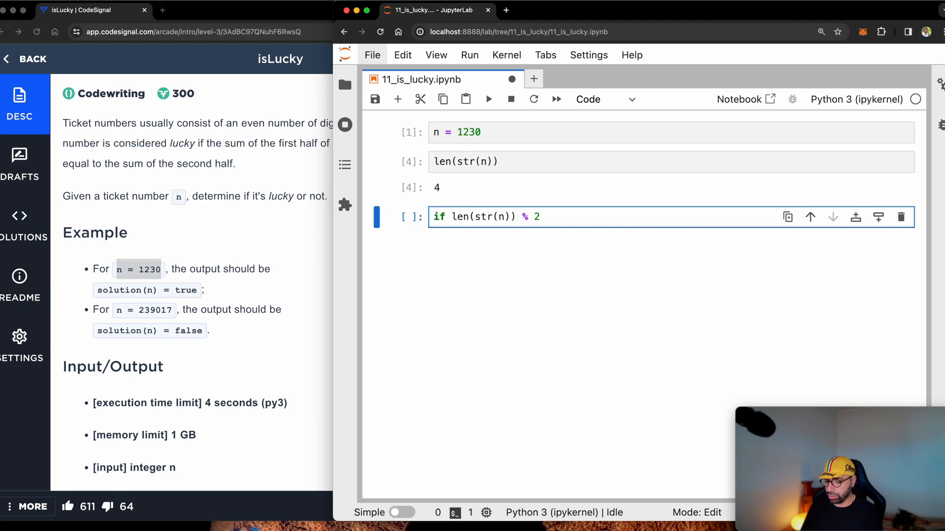
{"action": "type", "text": "== 0"}
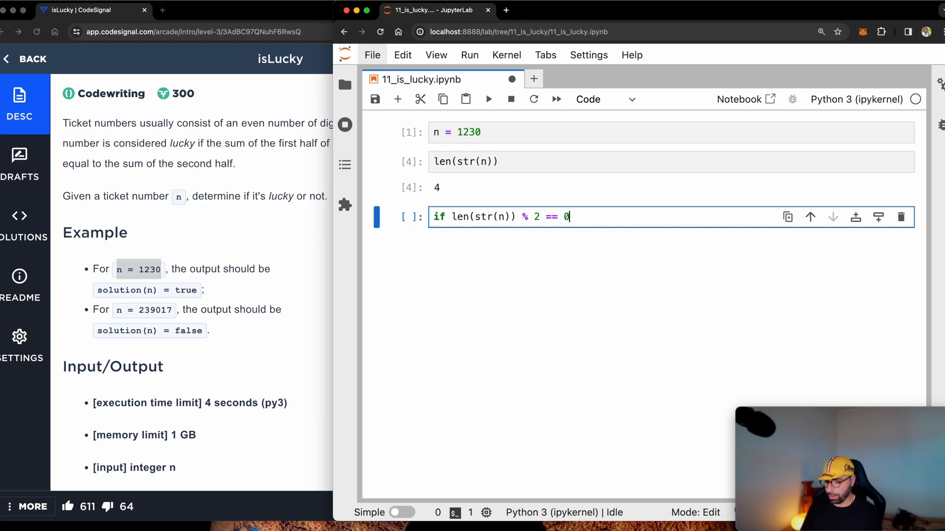
{"action": "type", "text": ":"}
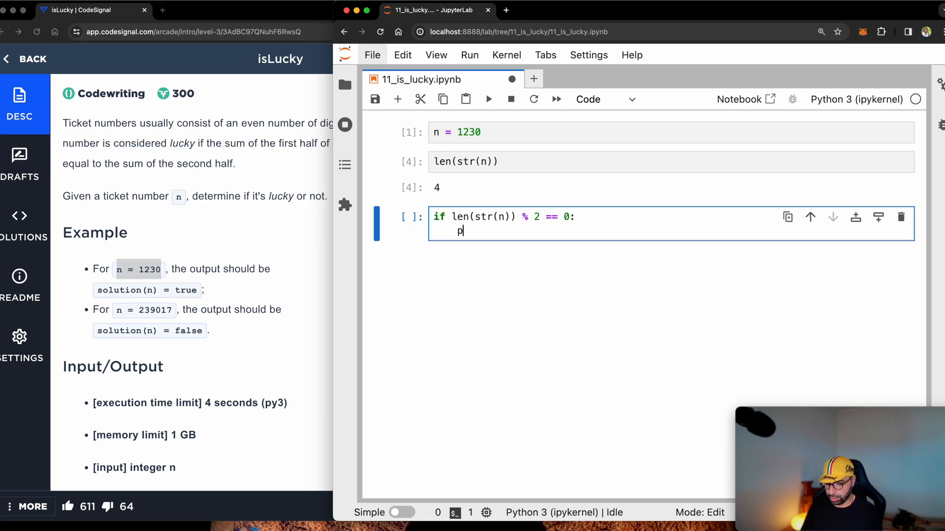
{"action": "type", "text": "rint(\"Ev\")"}
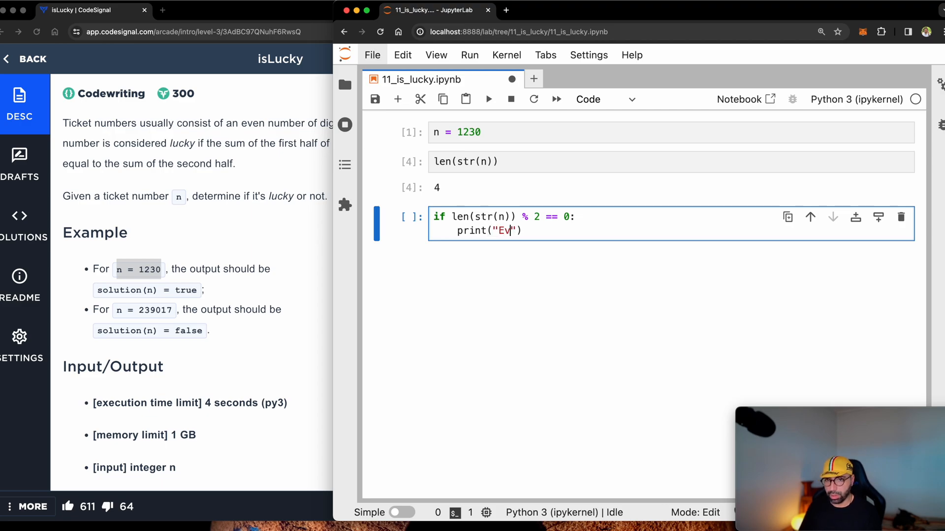
{"action": "type", "text": "en\")"}
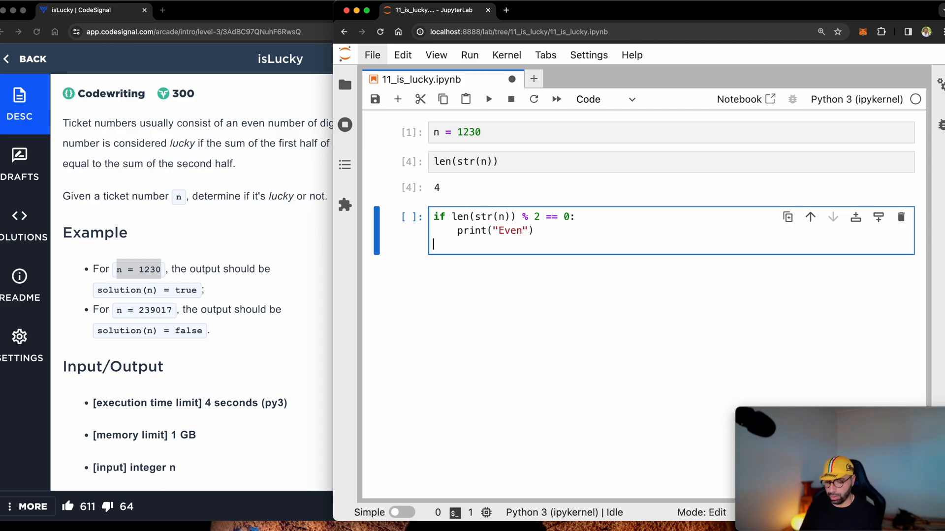
{"action": "type", "text": "else:"}
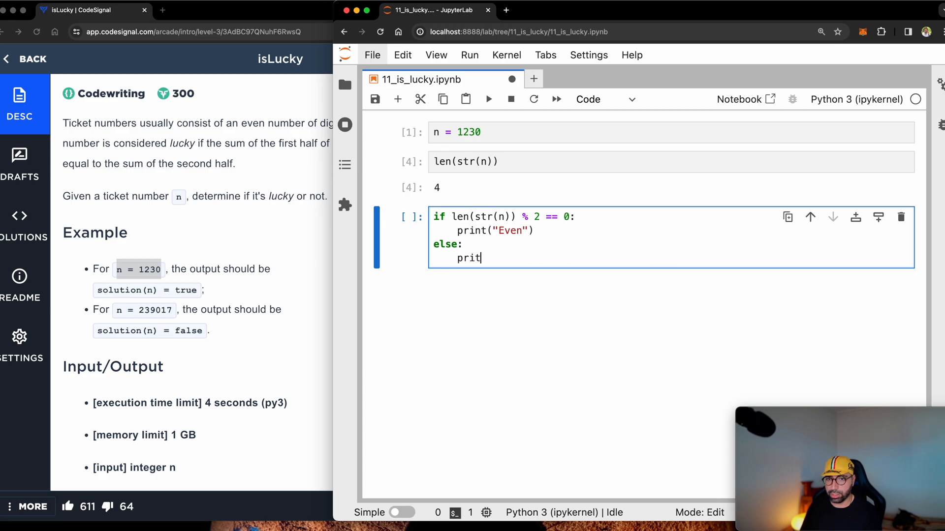
{"action": "type", "text": "nt()"}
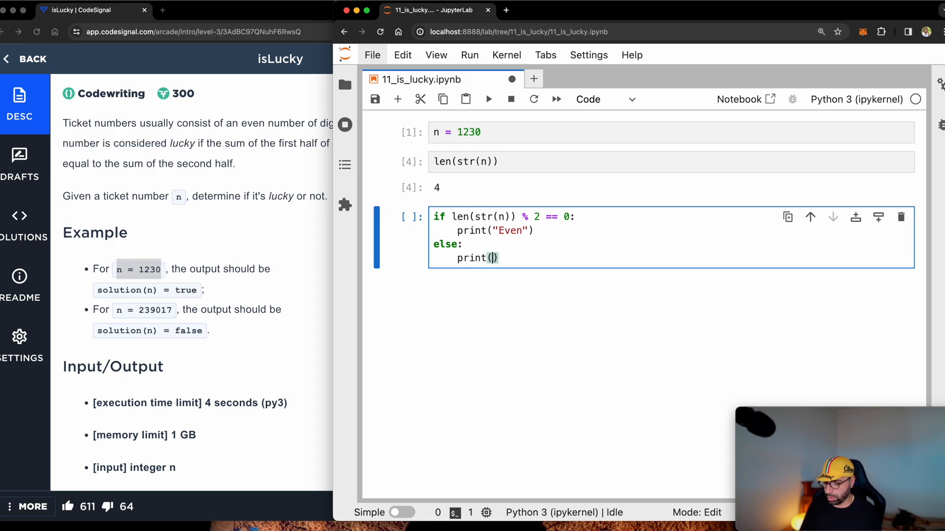
{"action": "key", "text": "shift+enter"}
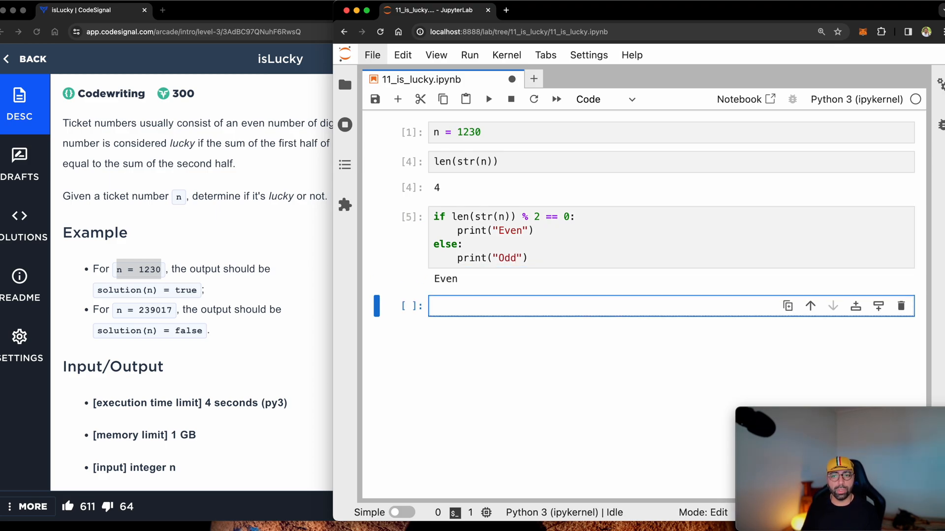
{"action": "left_click", "coordinate": [437, 188]}
{"action": "type", "text": "4"}
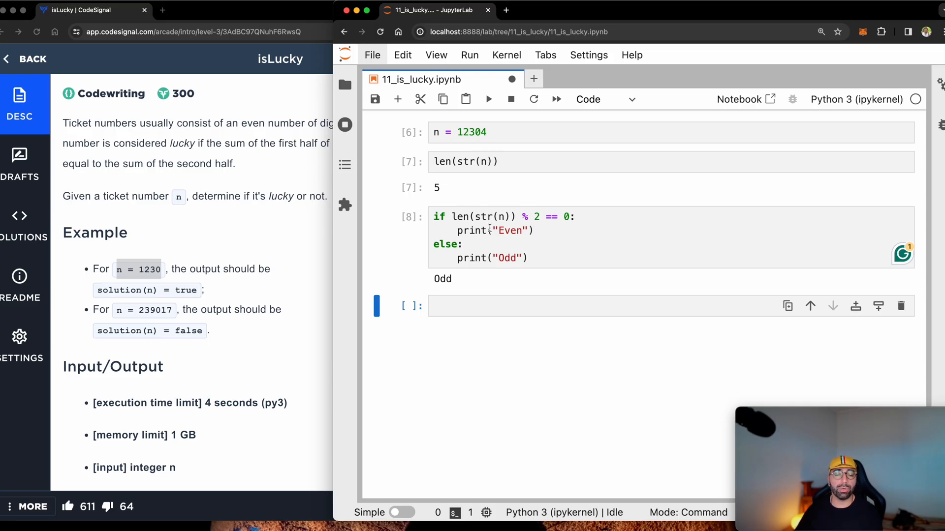
- Change the else branch to print(False), then move to the empty cell below
{"action": "left_click", "coordinate": [464, 258]}
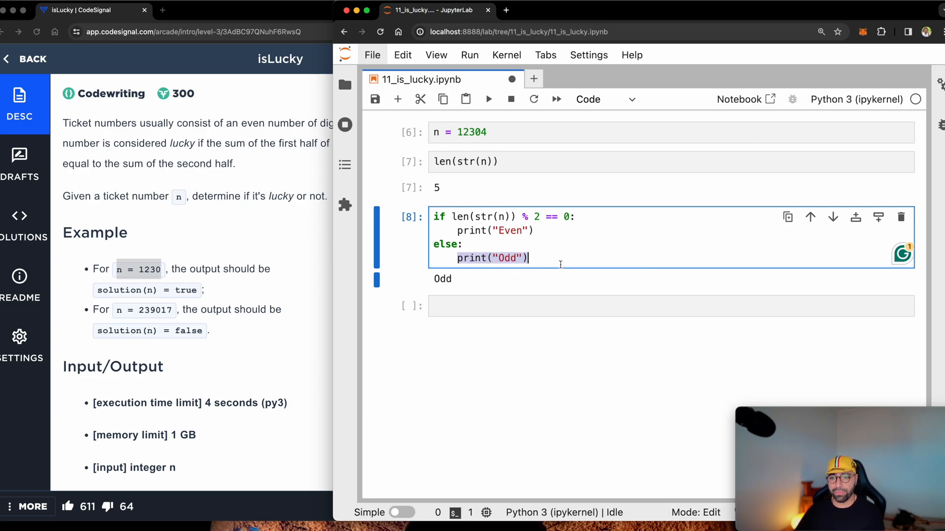
{"action": "mouse_move", "coordinate": [576, 246]}
{"action": "type", "text": "False"}
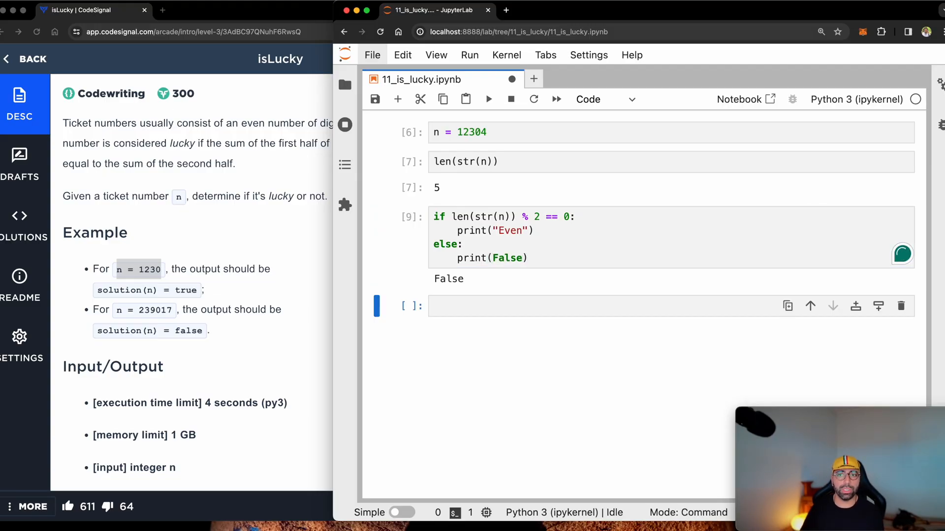
{"action": "left_click", "coordinate": [453, 216]}
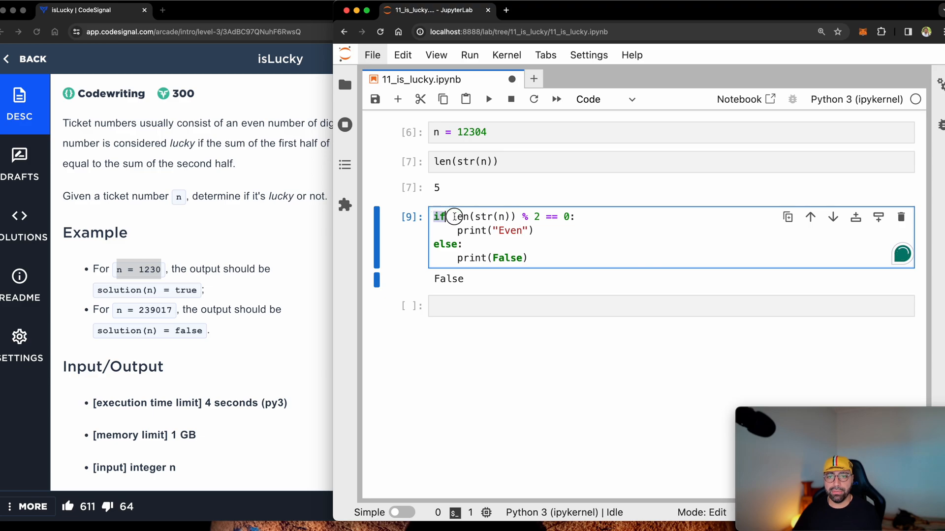
{"action": "left_click", "coordinate": [590, 216]}
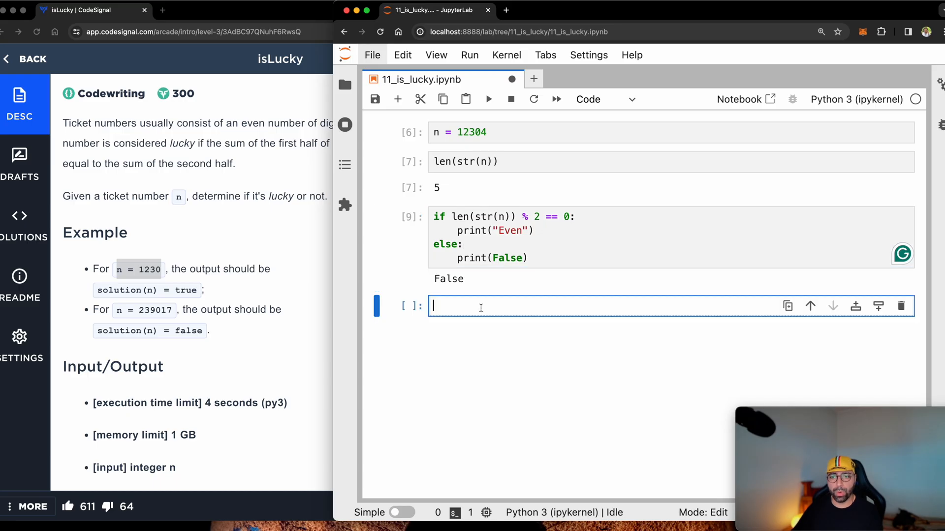
- Rerun the cells with n = 1230 and slice str(n)[:2] to get '12'
{"action": "left_click", "coordinate": [488, 217]}
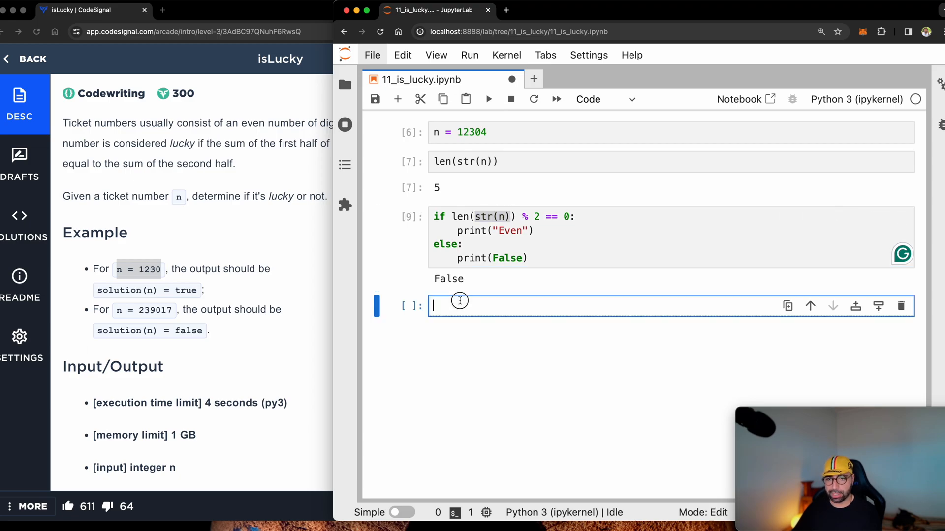
{"action": "key", "text": "shift+enter"}
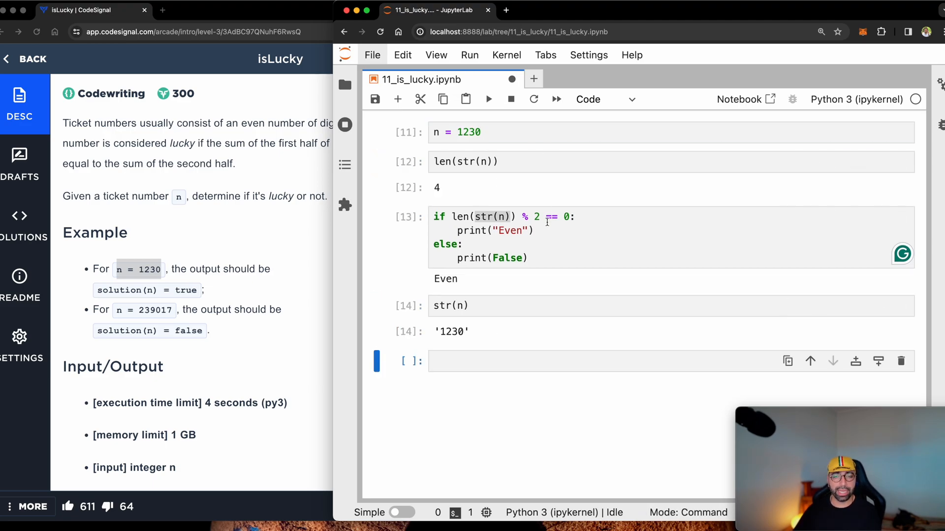
{"action": "left_click", "coordinate": [467, 305]}
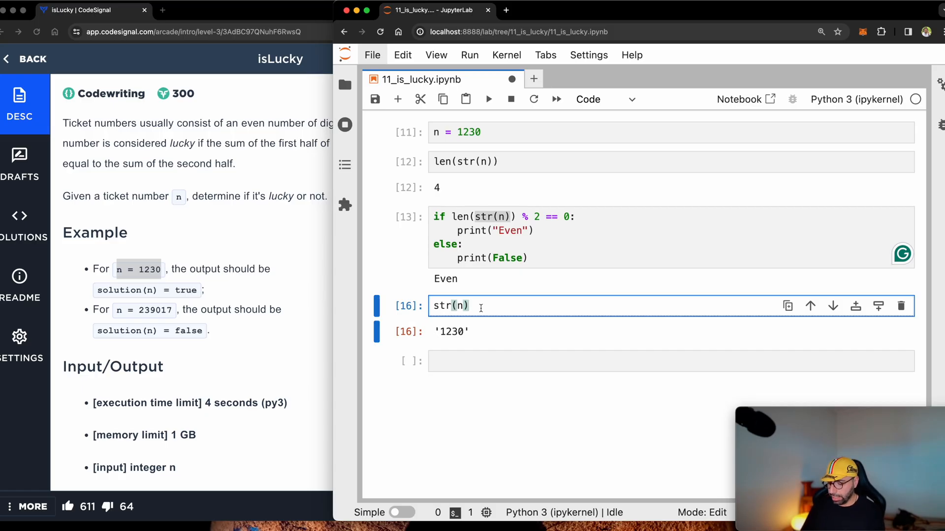
{"action": "type", "text": "[:2]"}
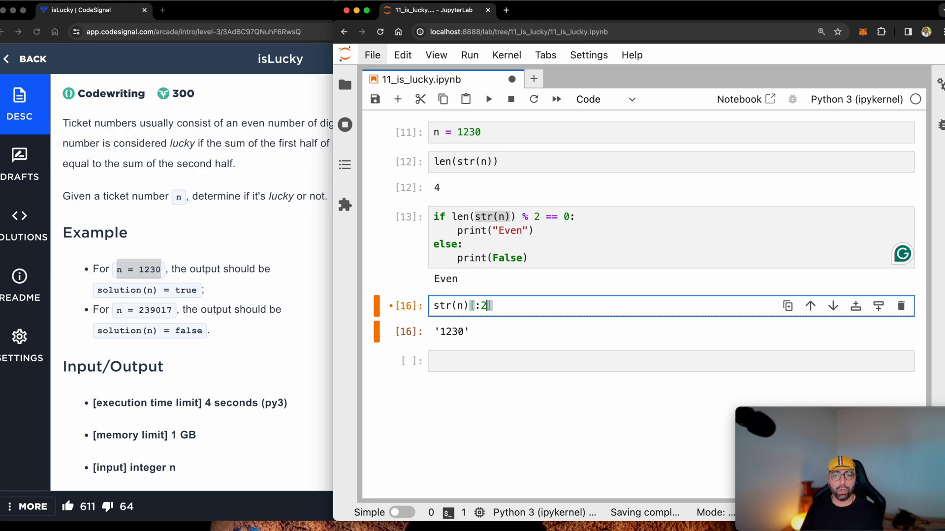
{"action": "key", "text": "shift+enter"}
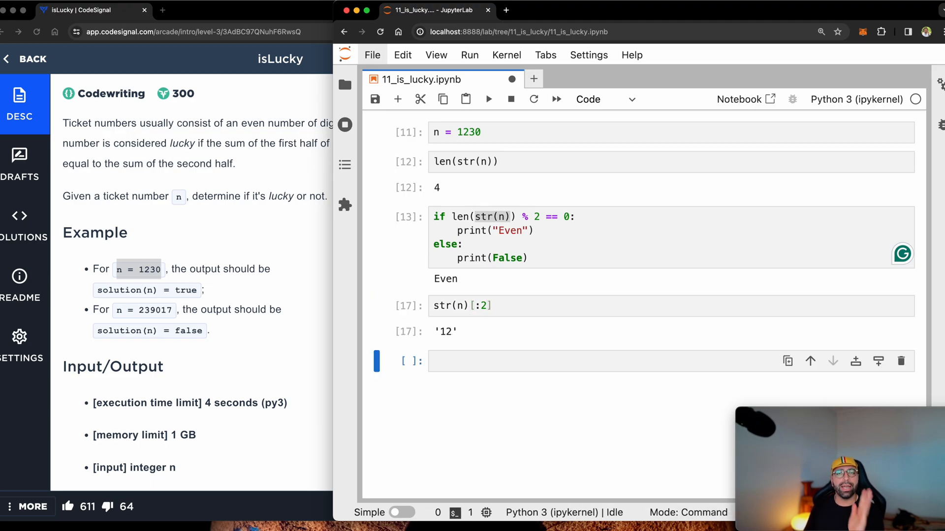
- Rework the slice cells so str(n)[2:] gives '30', then begin len(str(n))
{"action": "left_click", "coordinate": [488, 306]}
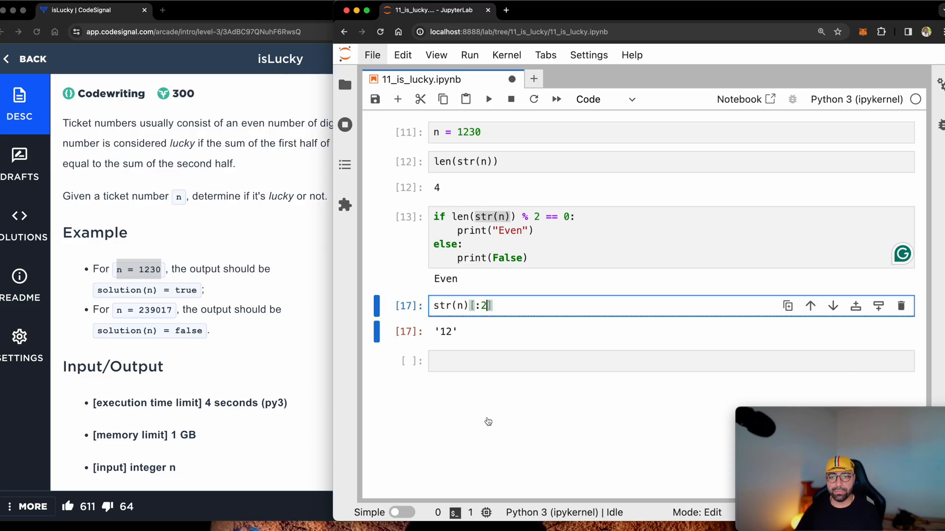
{"action": "key", "text": "shift+enter"}
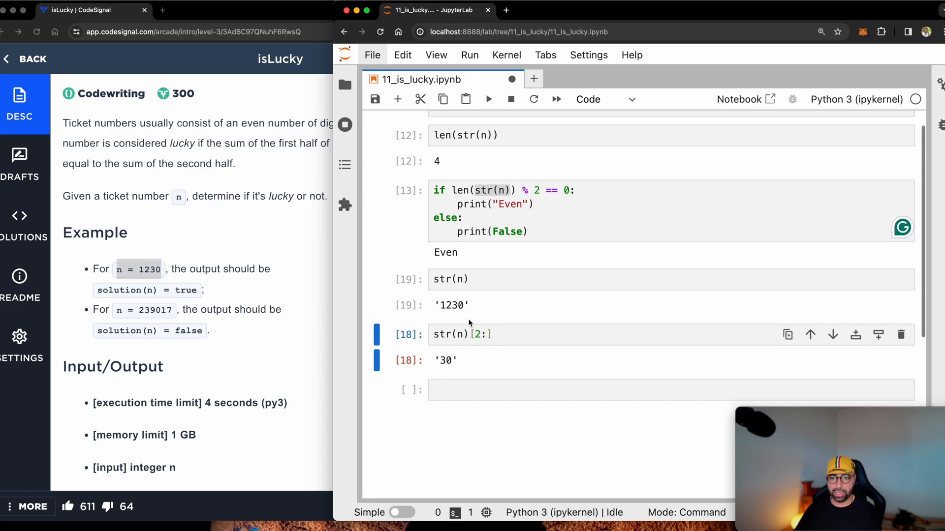
{"action": "left_click", "coordinate": [479, 329]}
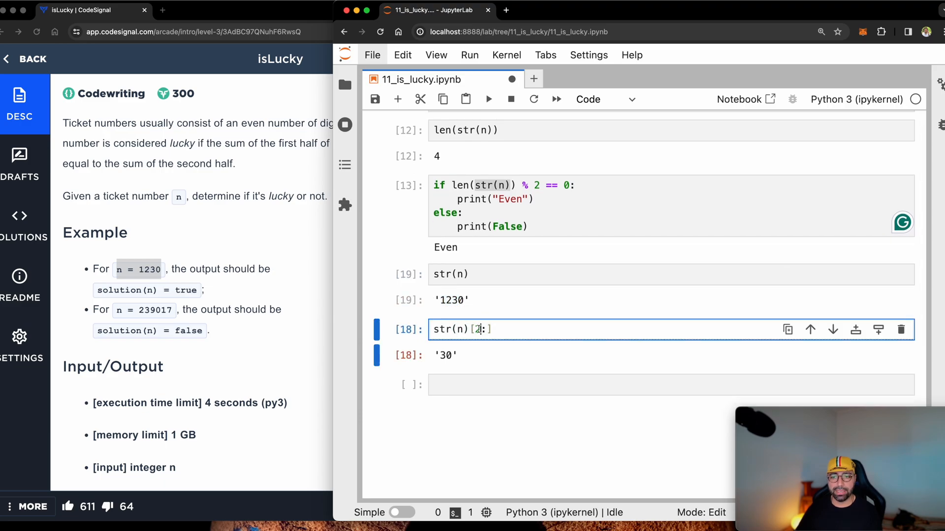
{"action": "key", "text": "Backspace"}
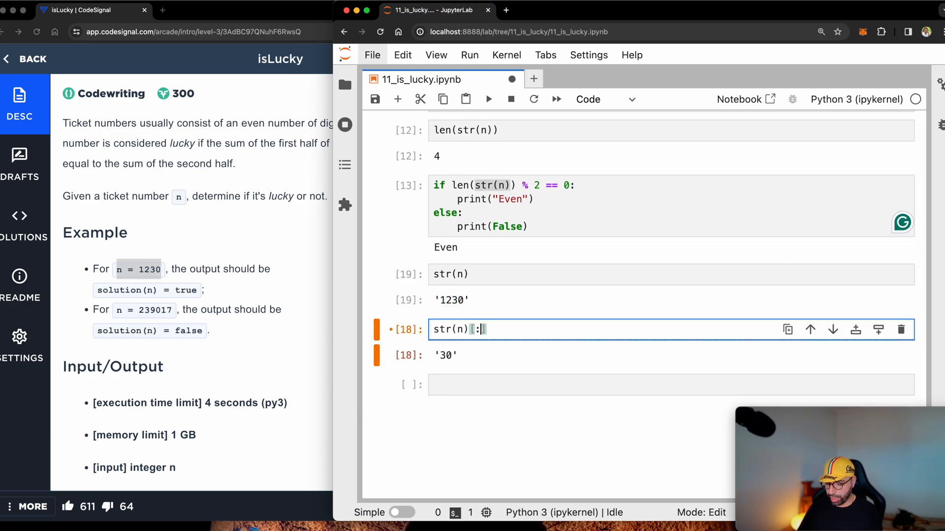
{"action": "key", "text": "shift+Return"}
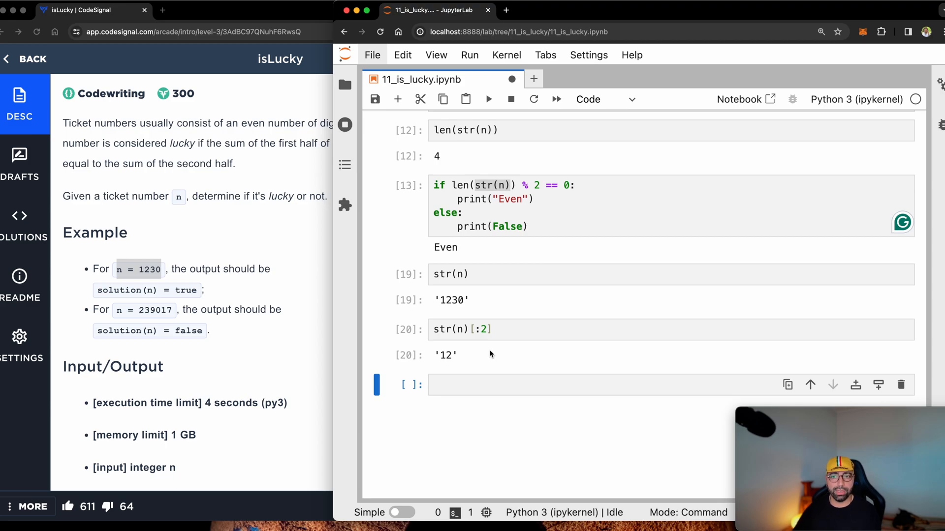
{"action": "left_click", "coordinate": [488, 330]}
{"action": "type", "text": "2"}
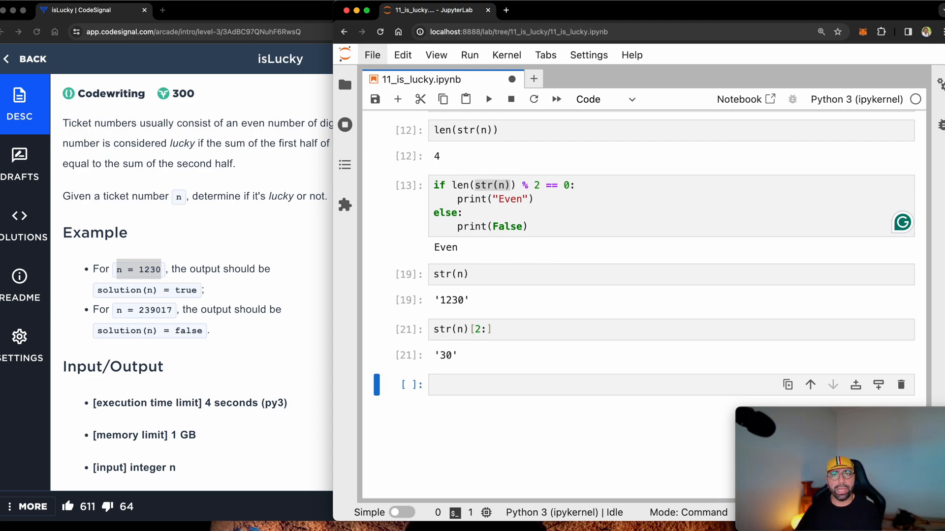
{"action": "left_click", "coordinate": [476, 330]}
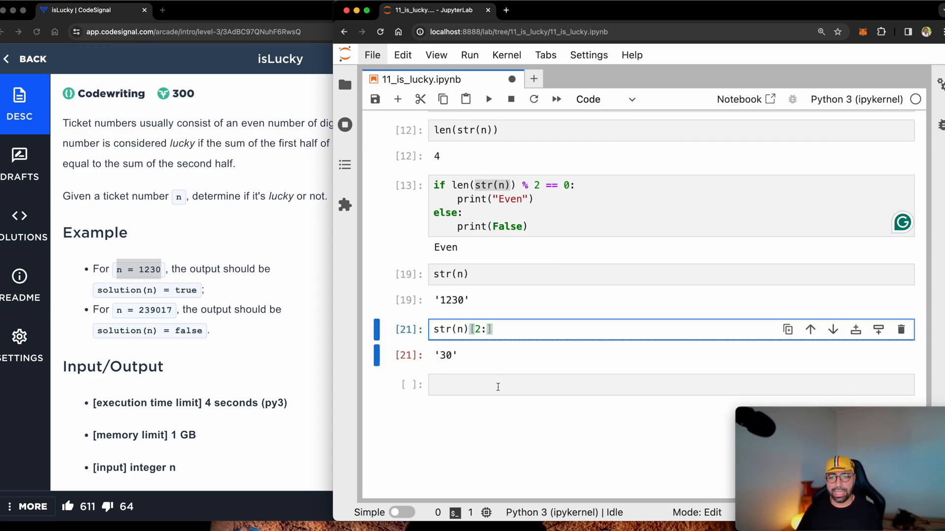
{"action": "type", "text": "len(st)"}
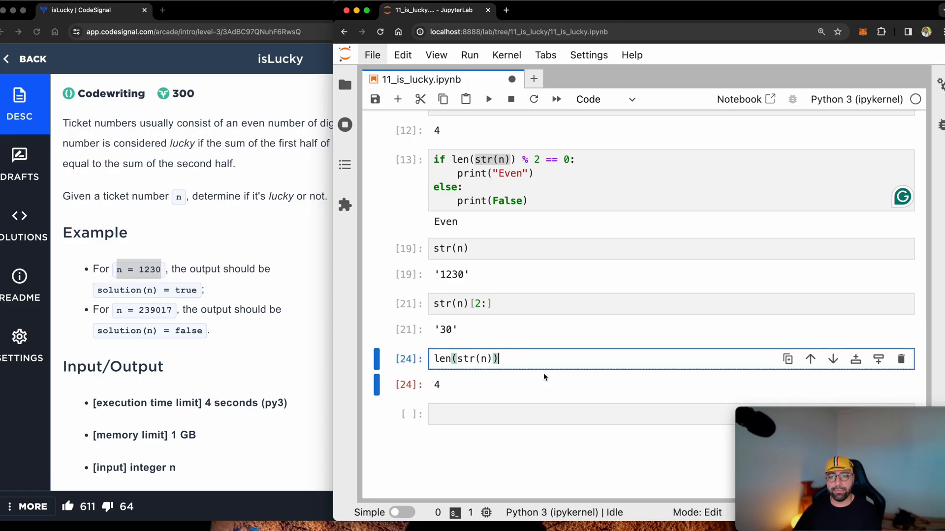
- Compute len(str(n)) // 2 as 2 and use it as the second-half slice start
{"action": "type", "text": "// 2"}
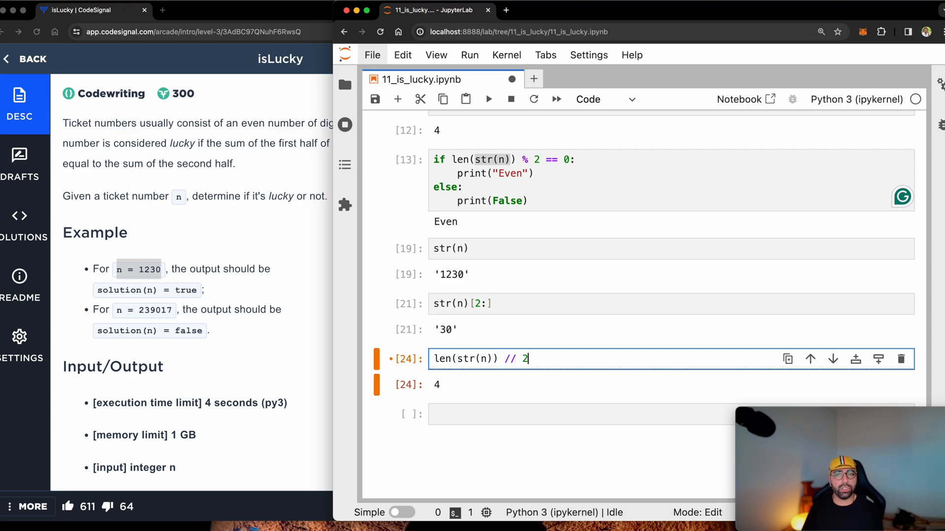
{"action": "key", "text": "shift+enter"}
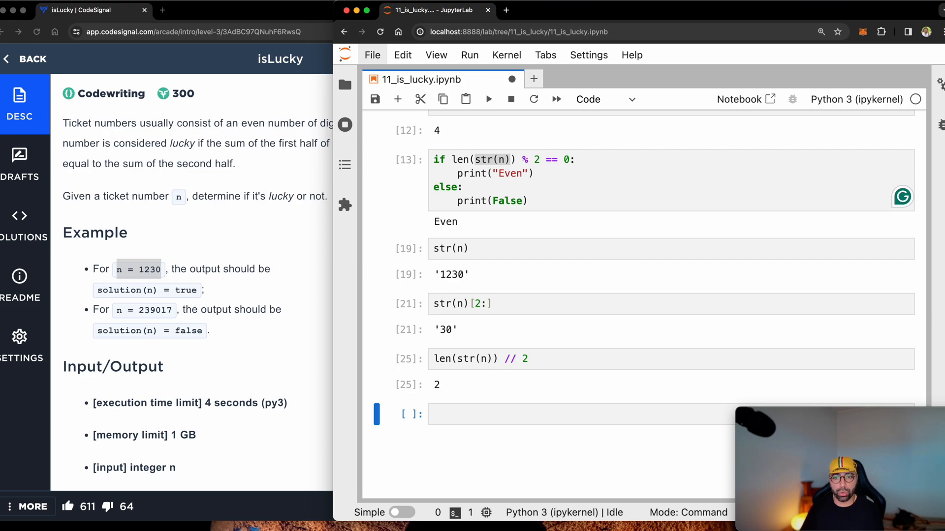
{"action": "left_click", "coordinate": [455, 358]}
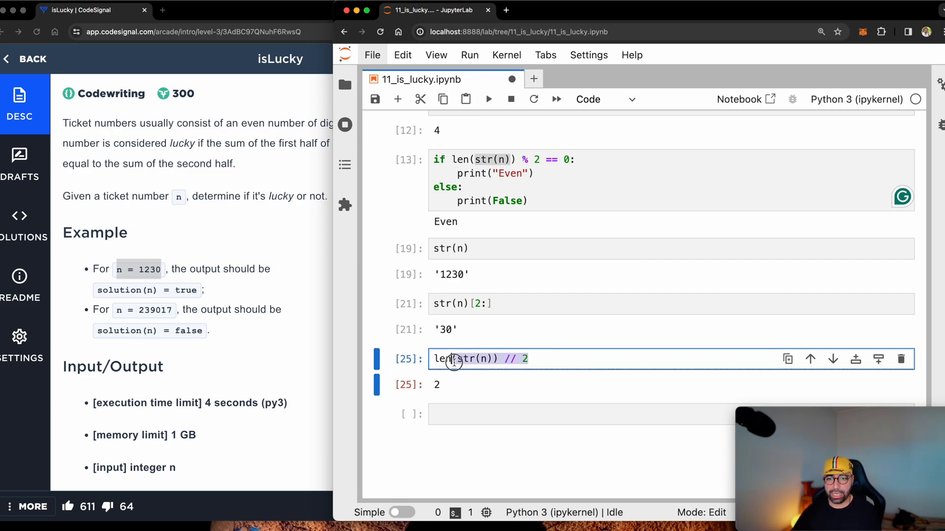
{"action": "left_click", "coordinate": [476, 303]}
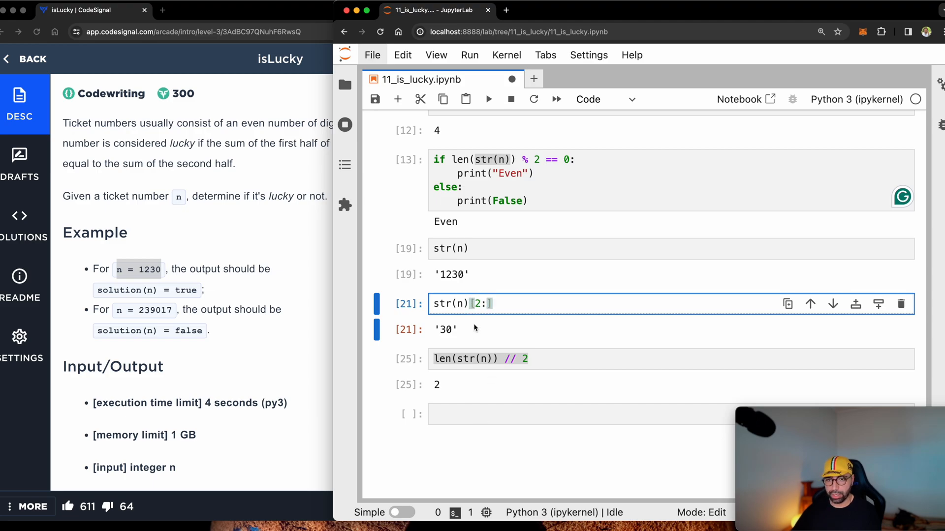
{"action": "key", "text": "shift+enter"}
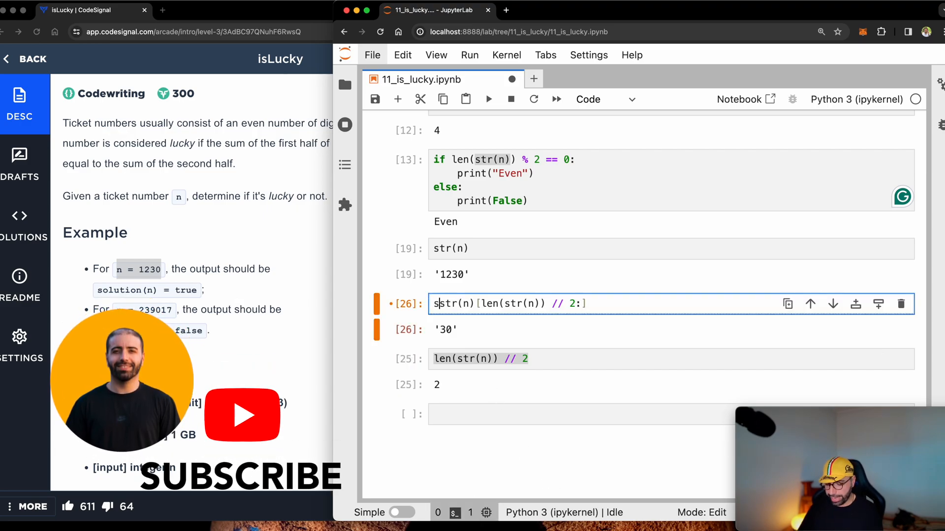
{"action": "type", "text": "ecoind_half -="}
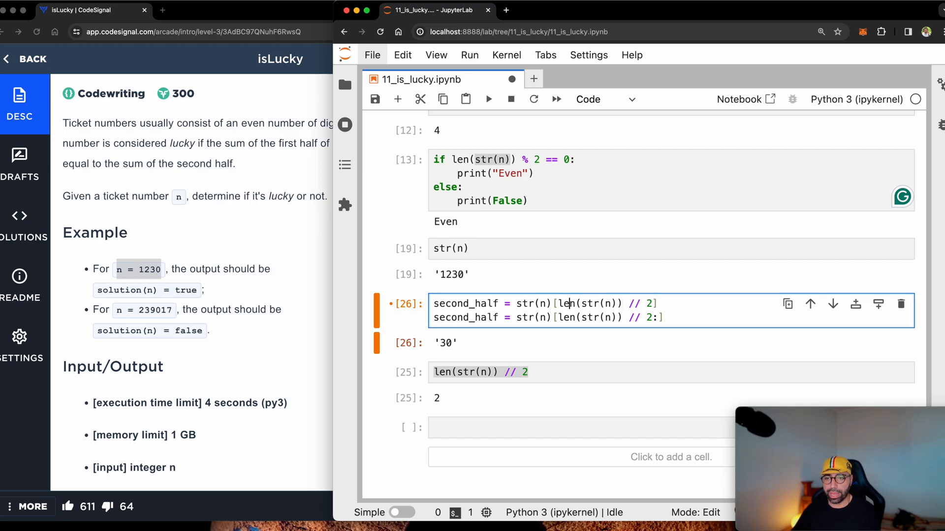
- Assign first_half and second_half midpoint slices and print both, giving 12 and 30
{"action": "type", "text": ":"}
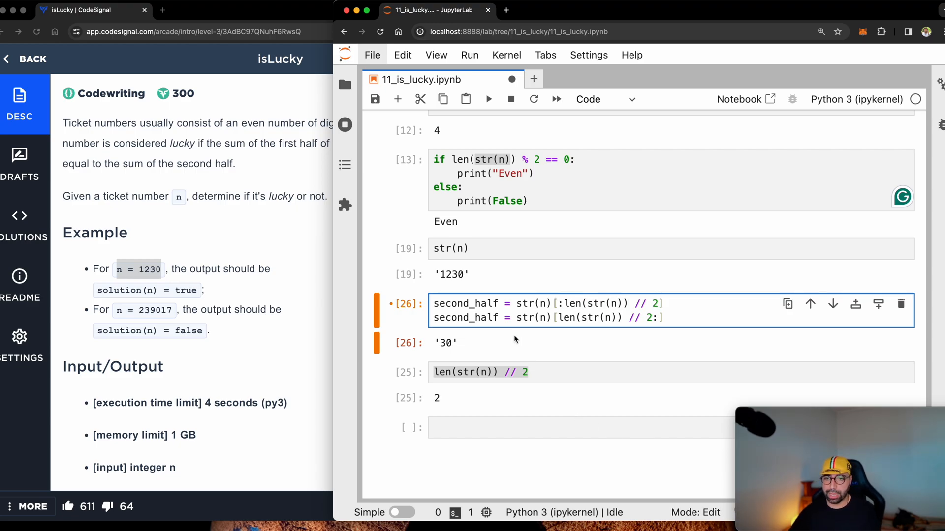
{"action": "type", "text": "fi_half"}
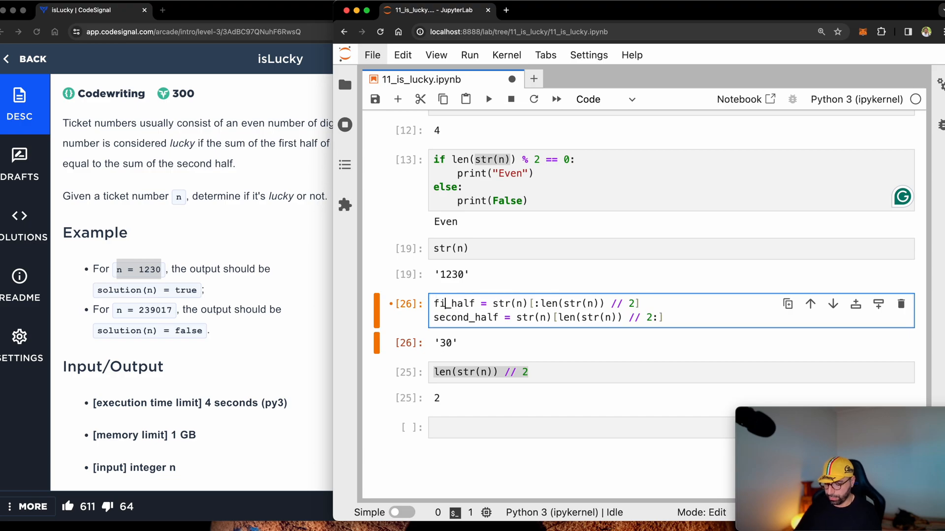
{"action": "type", "text": "first_half"}
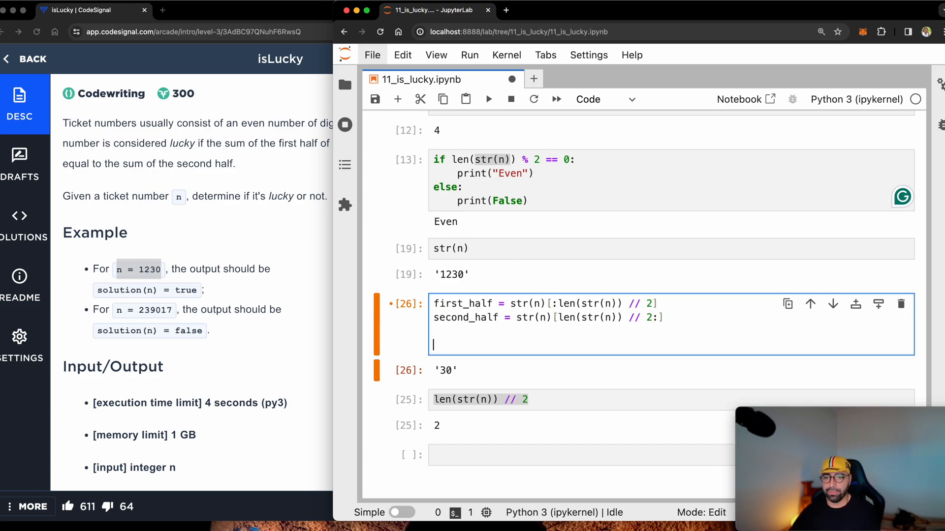
{"action": "type", "text": "print(first_half"}
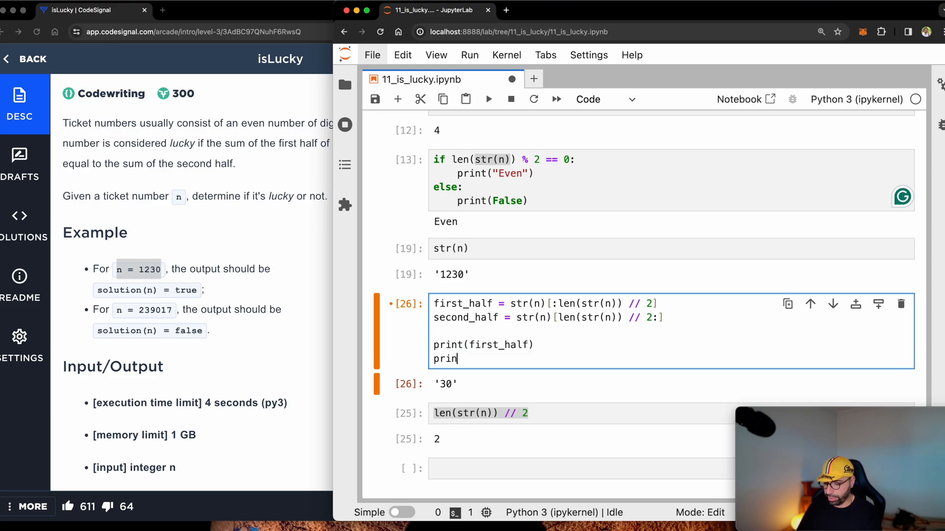
{"action": "type", "text": "t(second_half)"}
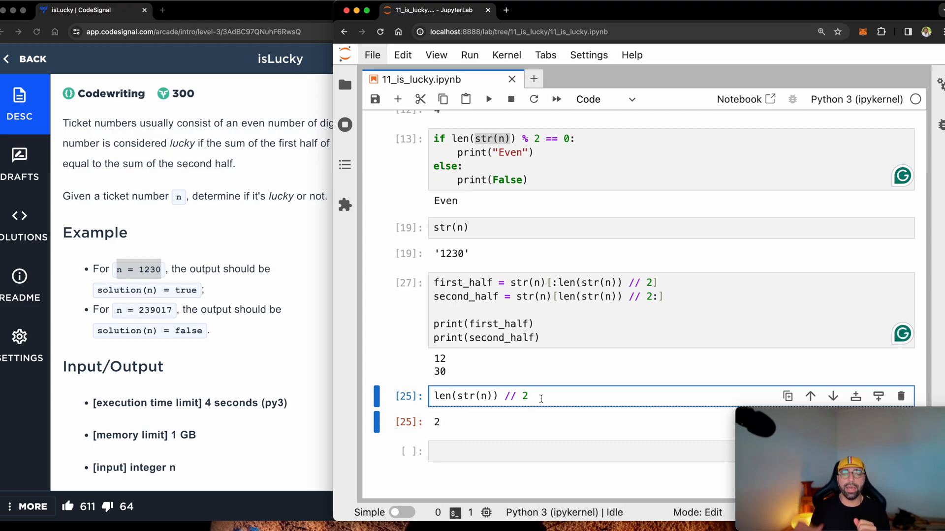
{"action": "key", "text": "Escape"}
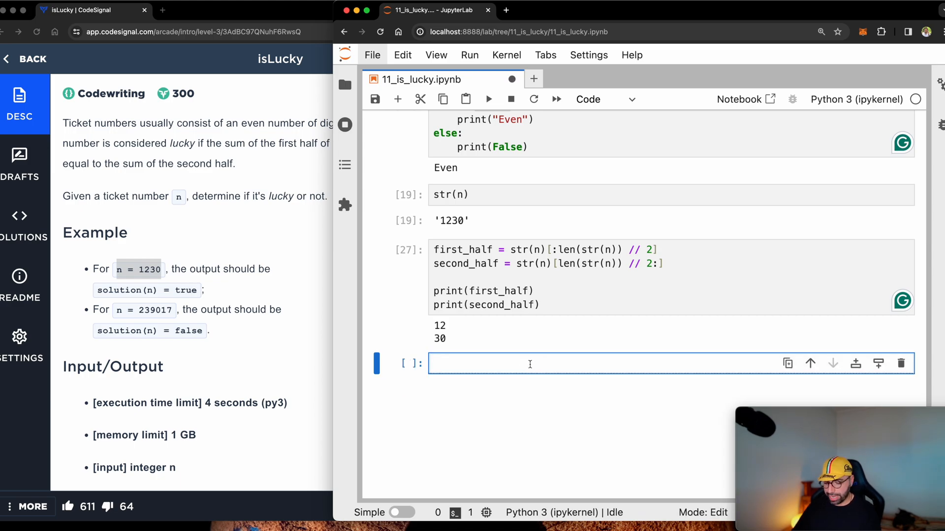
- Write and run 'for number in first_half' printing each digit, 1 and 2
{"action": "type", "text": "first_half"}
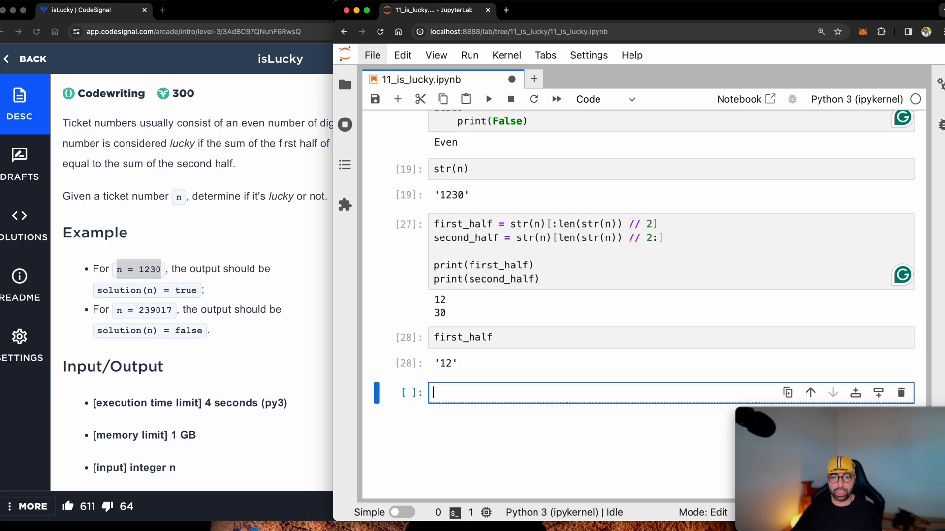
{"action": "mouse_move", "coordinate": [517, 360]}
{"action": "type", "text": "f"}
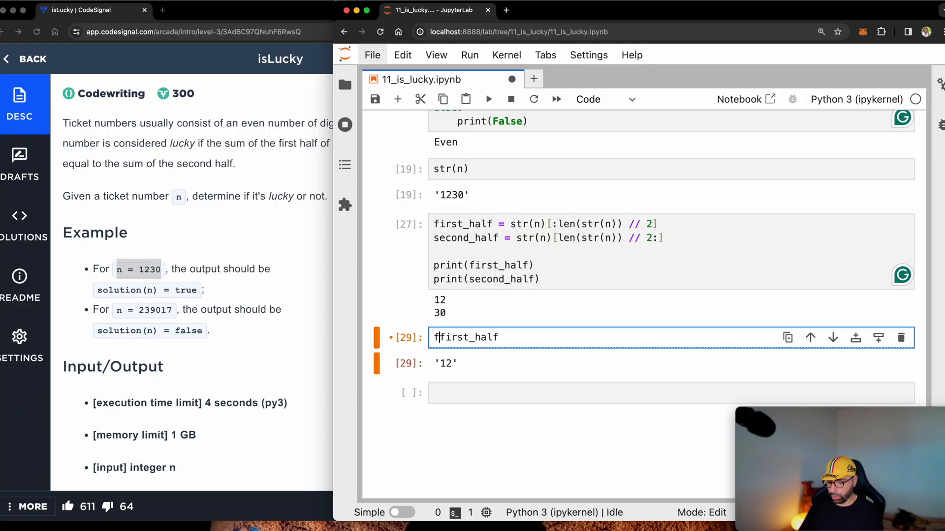
{"action": "type", "text": "or number in"}
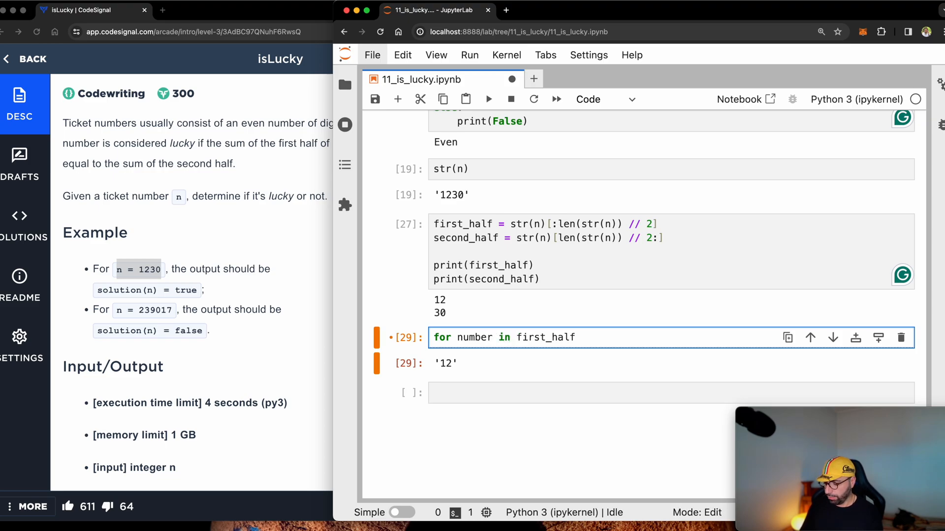
{"action": "type", "text": ":"}
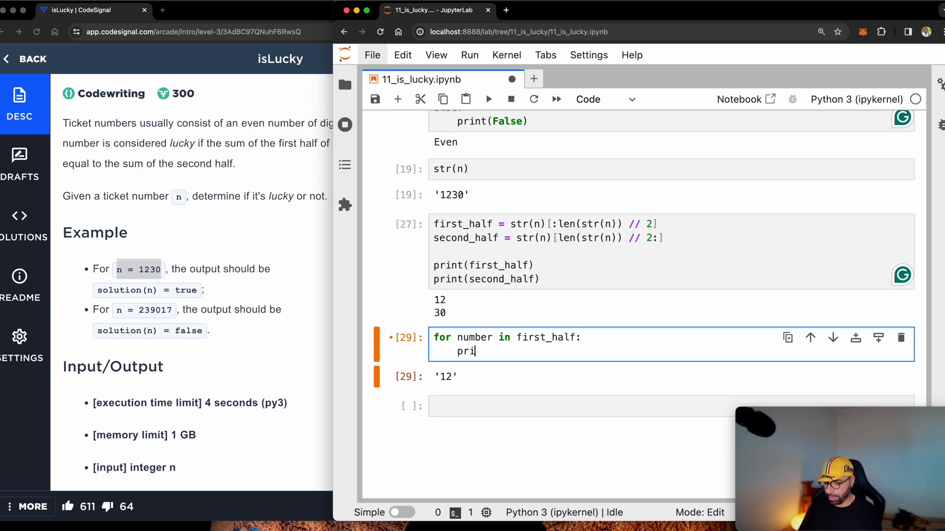
{"action": "key", "text": "shift+enter"}
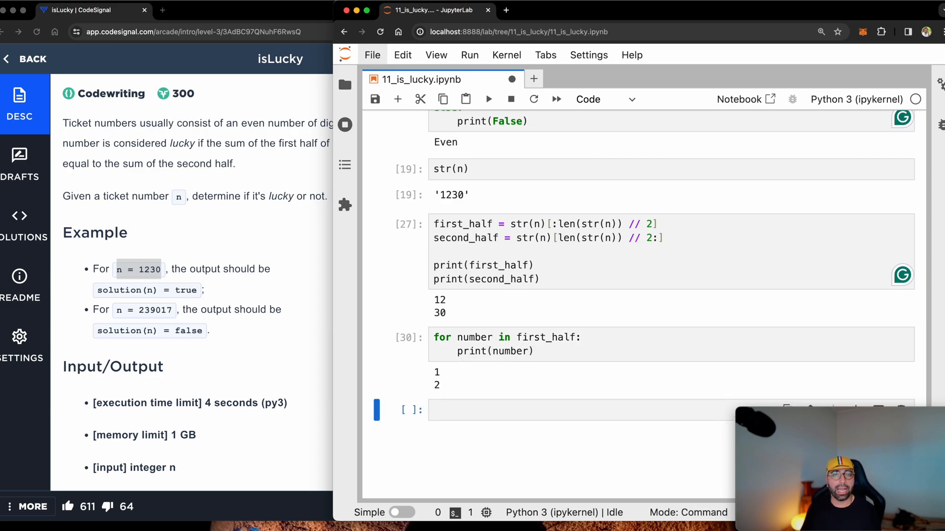
{"action": "mouse_move", "coordinate": [506, 451]}
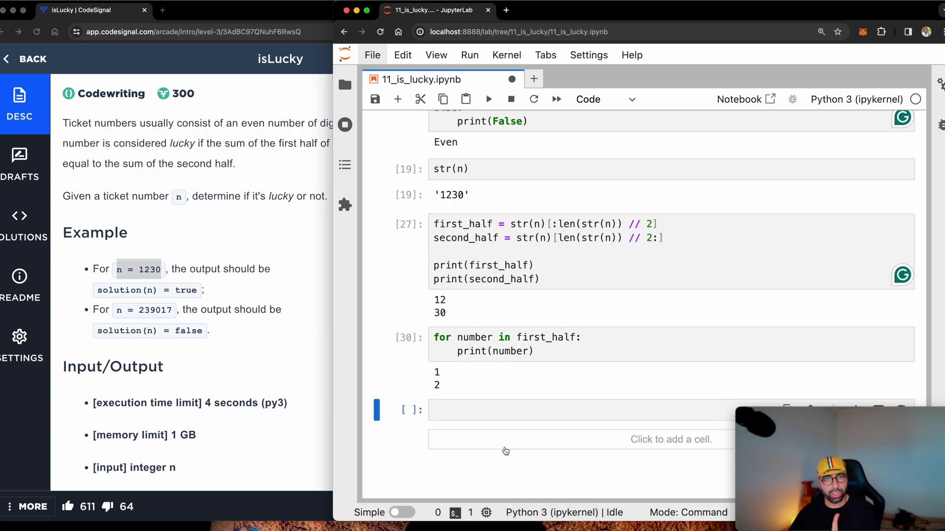
{"action": "left_click", "coordinate": [506, 344]}
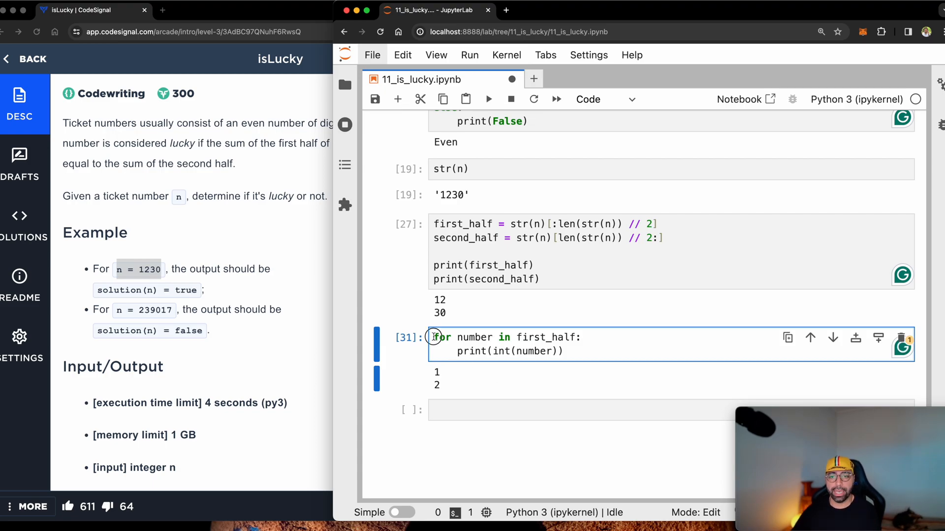
- Start sum_first at 0, add each digit with sum_first += int(number), and print it
{"action": "type", "text": "sum"}
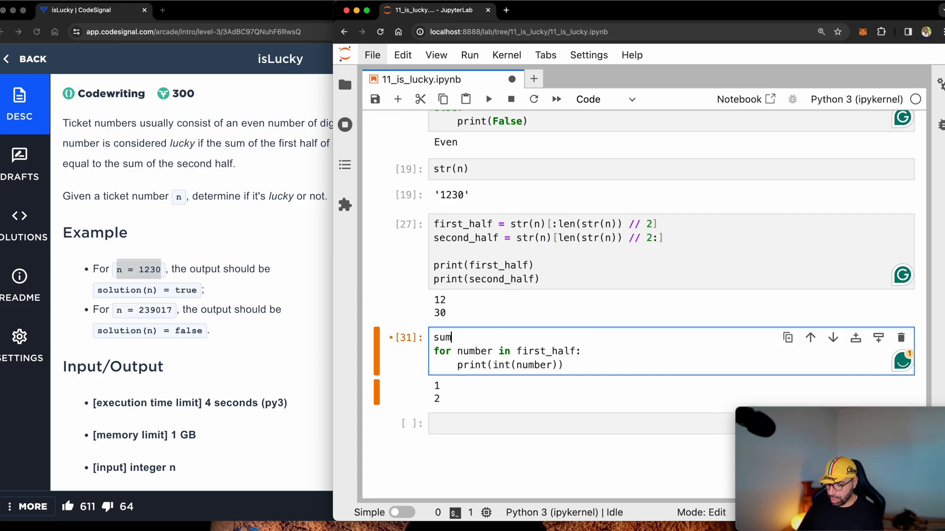
{"action": "type", "text": "_first ="}
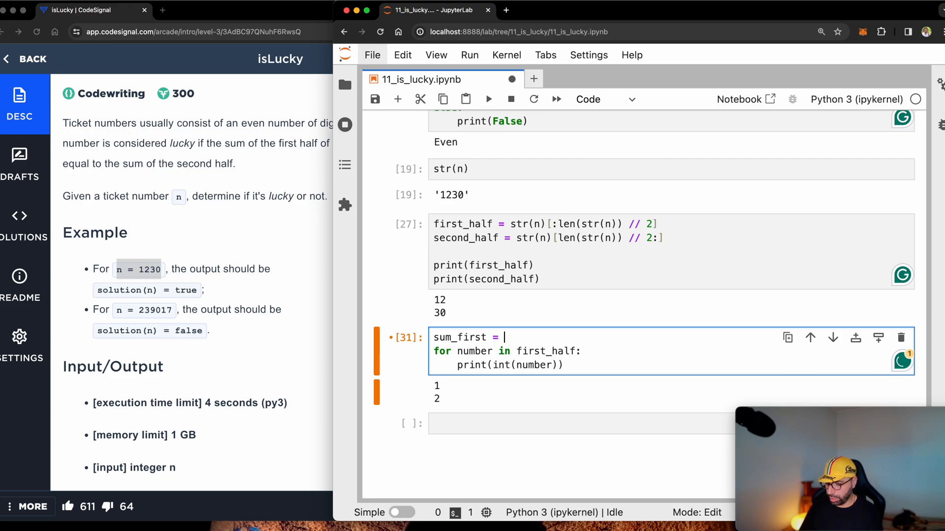
{"action": "type", "text": "0"}
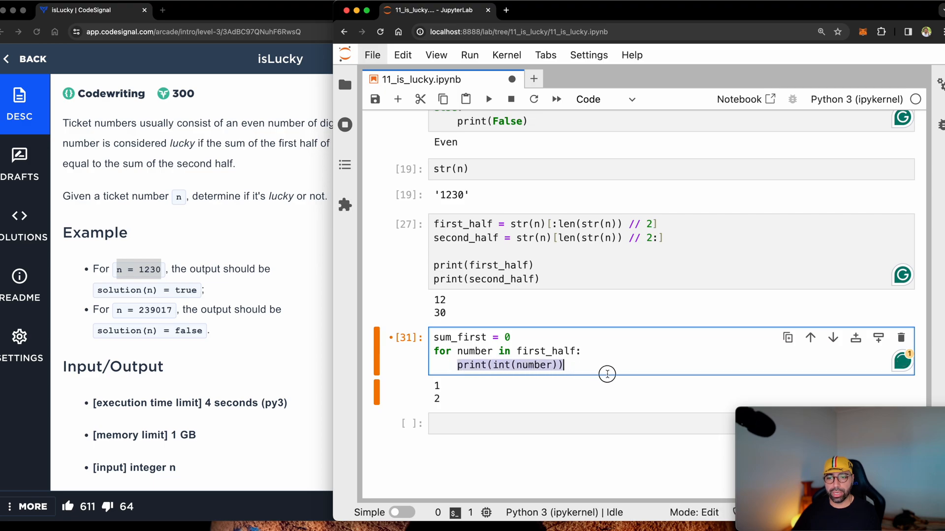
{"action": "type", "text": "sum_firs"}
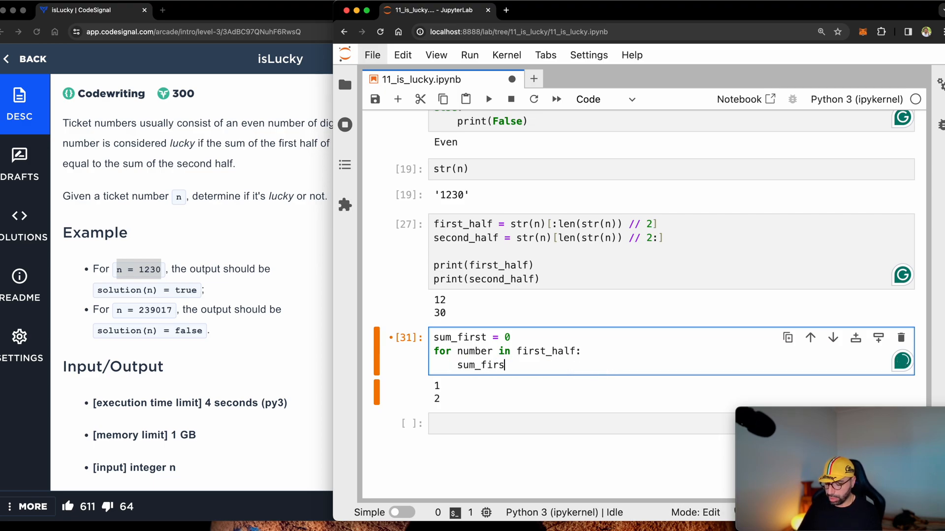
{"action": "type", "text": "+= nu"}
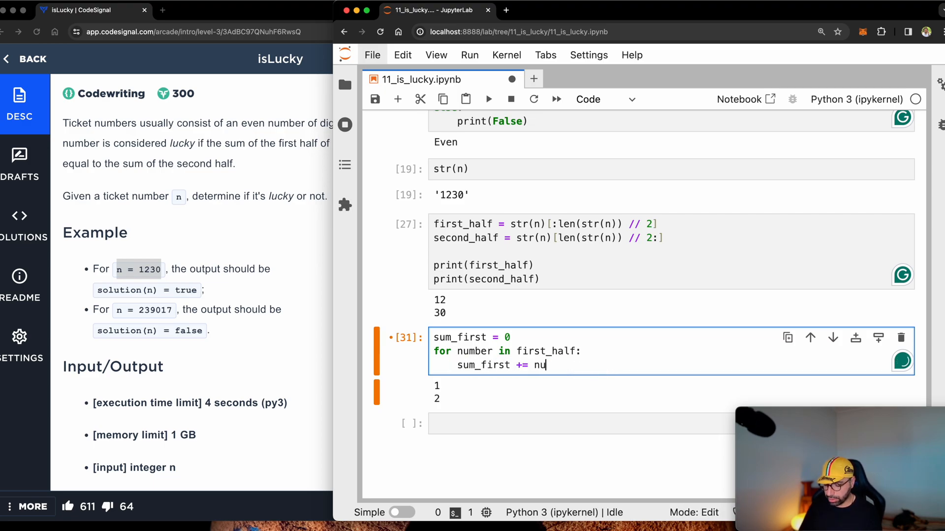
{"action": "type", "text": "mber\\npri"}
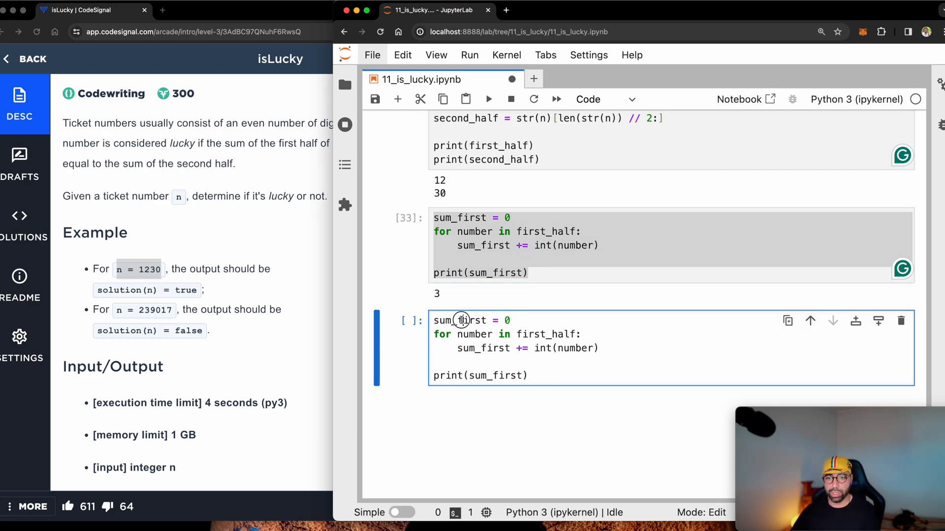
- Replace both sum_first names in the copied cell with sum_second
{"action": "key", "text": "Backspace"}
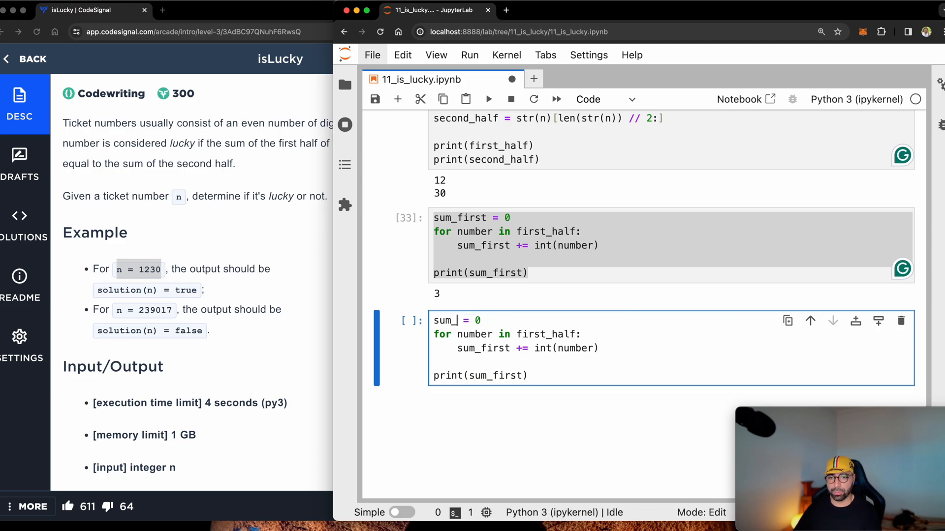
{"action": "type", "text": "second"}
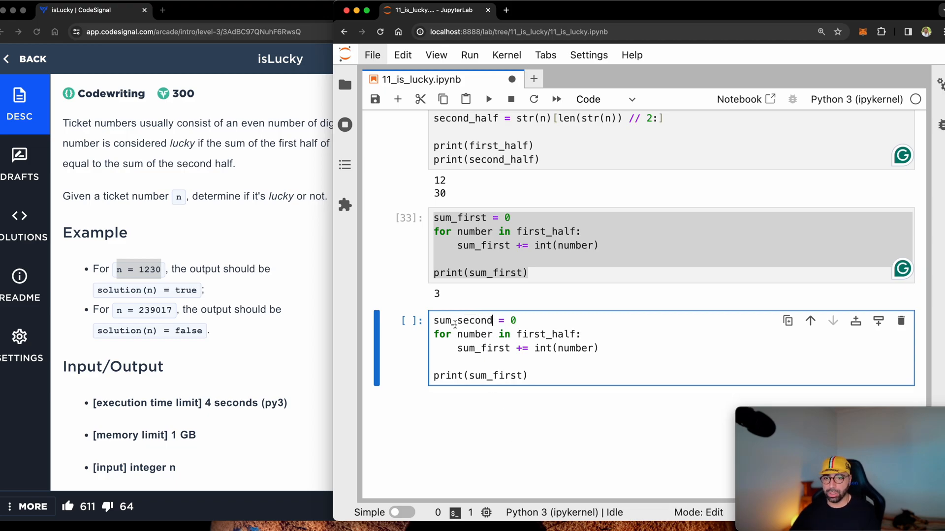
{"action": "double_click", "coordinate": [483, 348]}
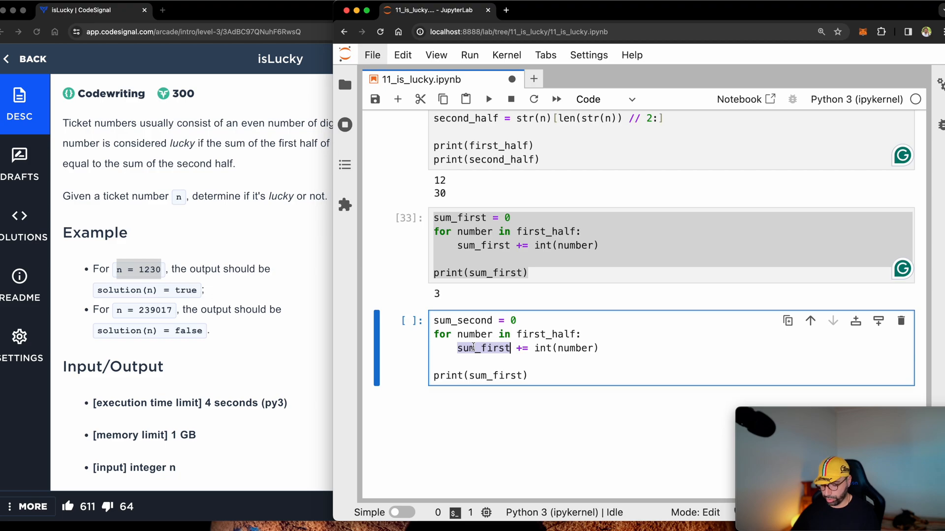
{"action": "type", "text": "sum_second"}
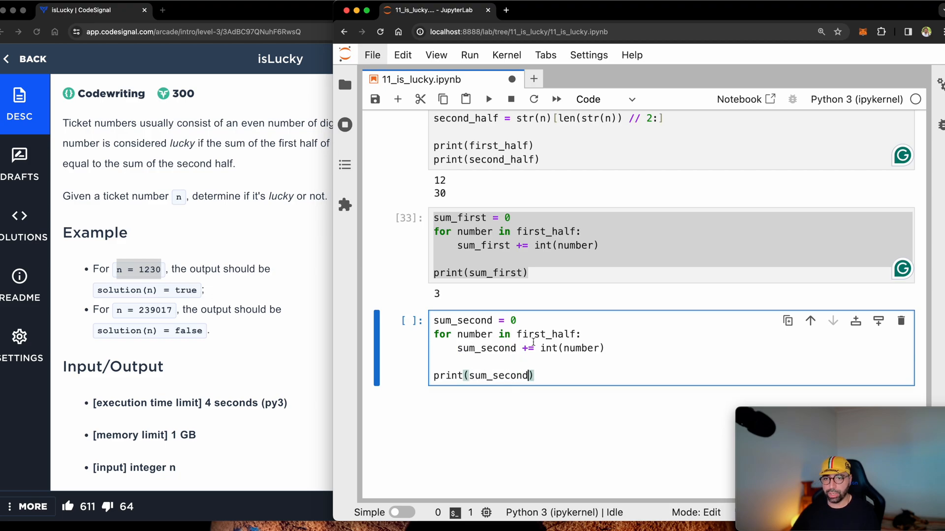
{"action": "double_click", "coordinate": [531, 335]}
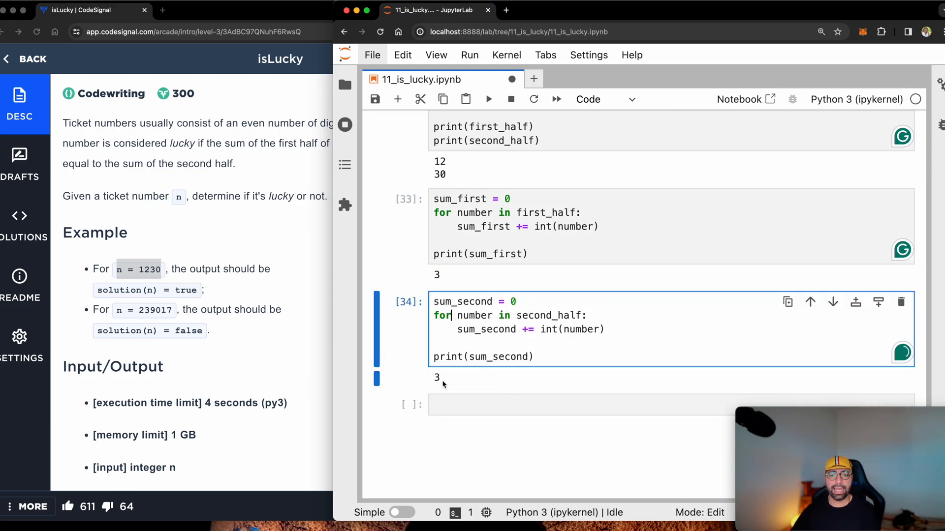
- Add a cell: if sum_first == sum_second, print(True)
{"action": "type", "text": "if"}
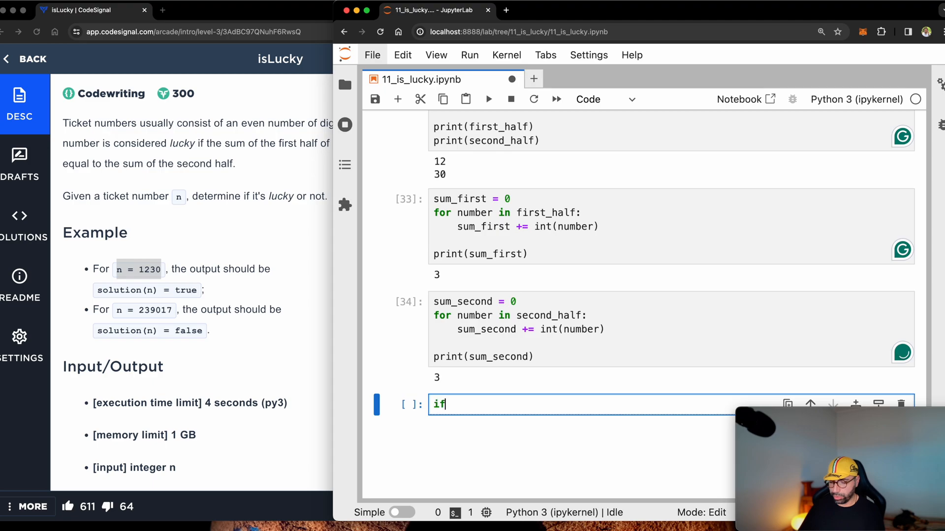
{"action": "type", "text": "sum_first =="}
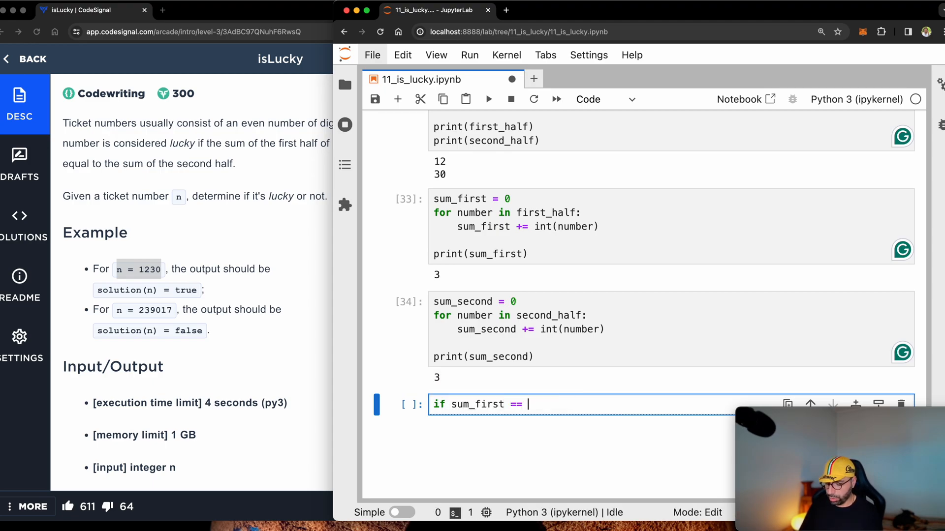
{"action": "type", "text": "sum_second:"}
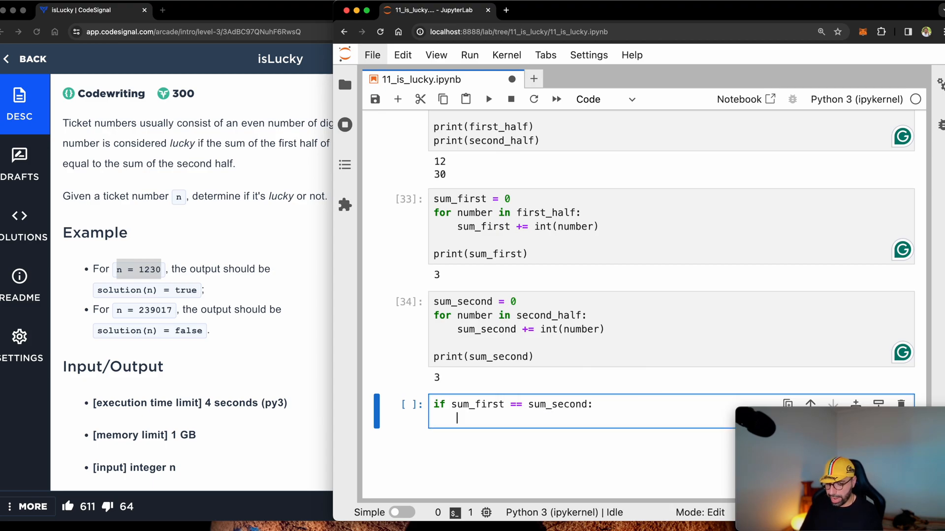
{"action": "type", "text": "print(True)"}
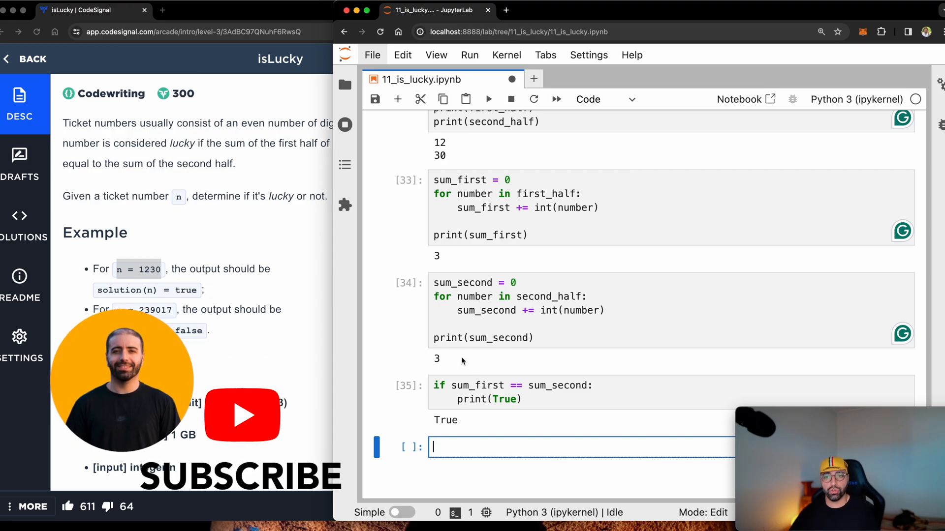
- Place the first-half summing loop under the even-length branch in cell 13
{"action": "scroll", "scroll_direction": "up", "scroll_amount": 3}
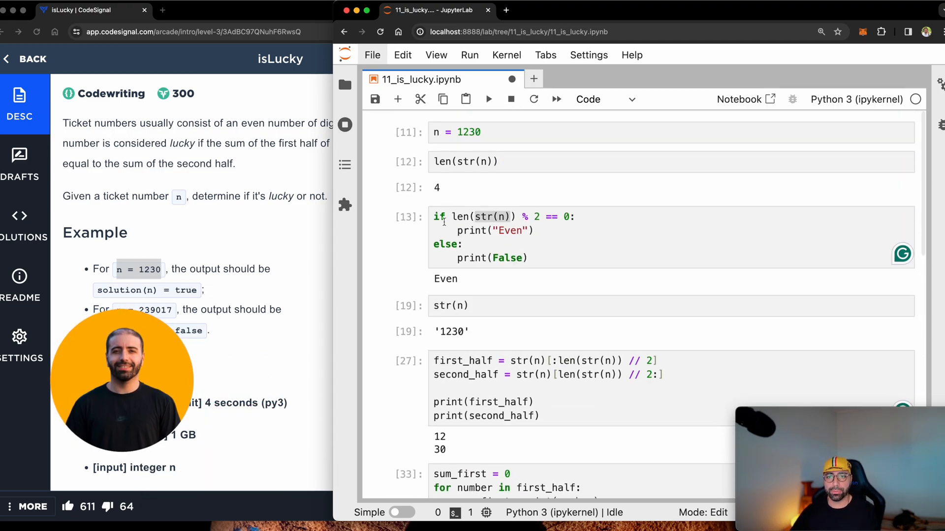
{"action": "left_click", "coordinate": [464, 161]}
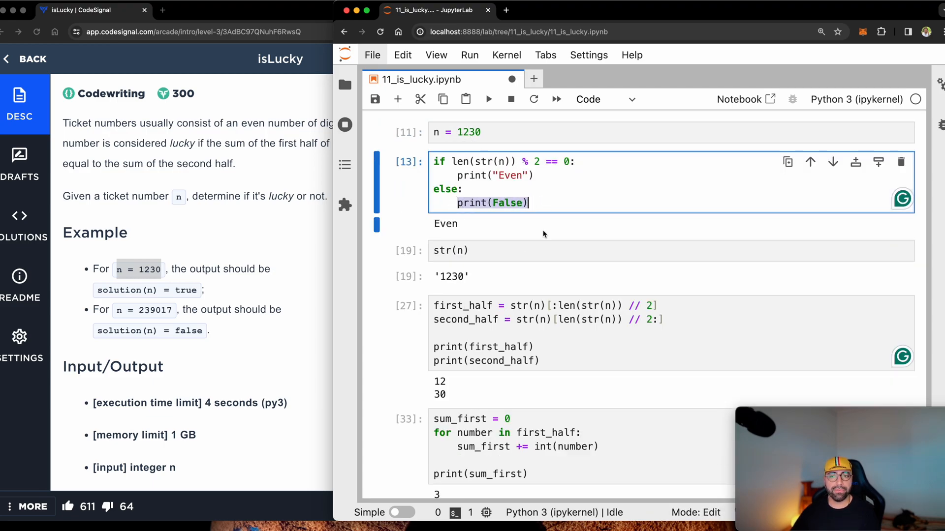
{"action": "mouse_move", "coordinate": [558, 206]}
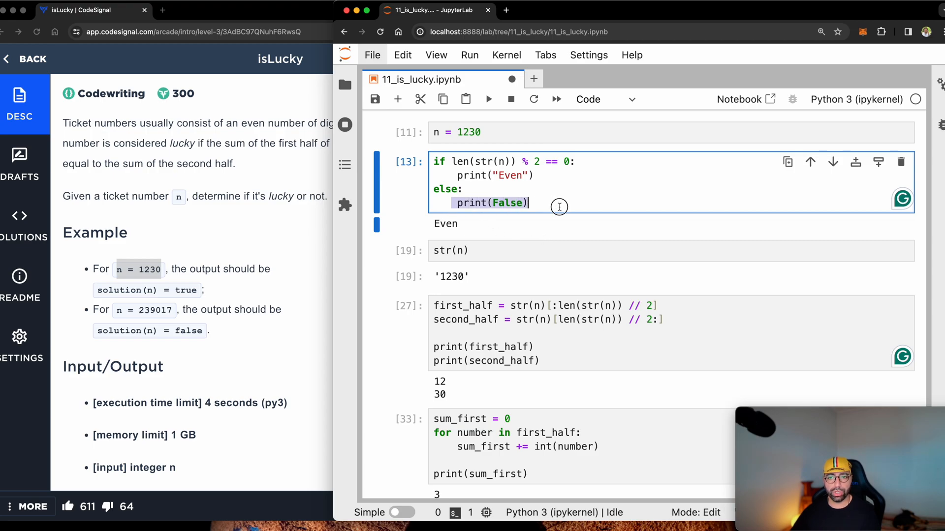
{"action": "left_click", "coordinate": [517, 175]}
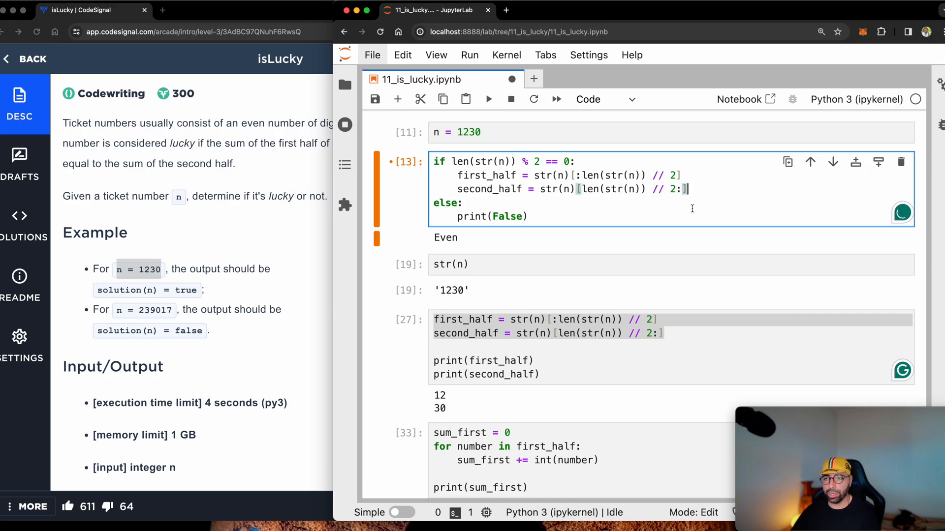
{"action": "scroll", "scroll_direction": "down", "scroll_amount": 3}
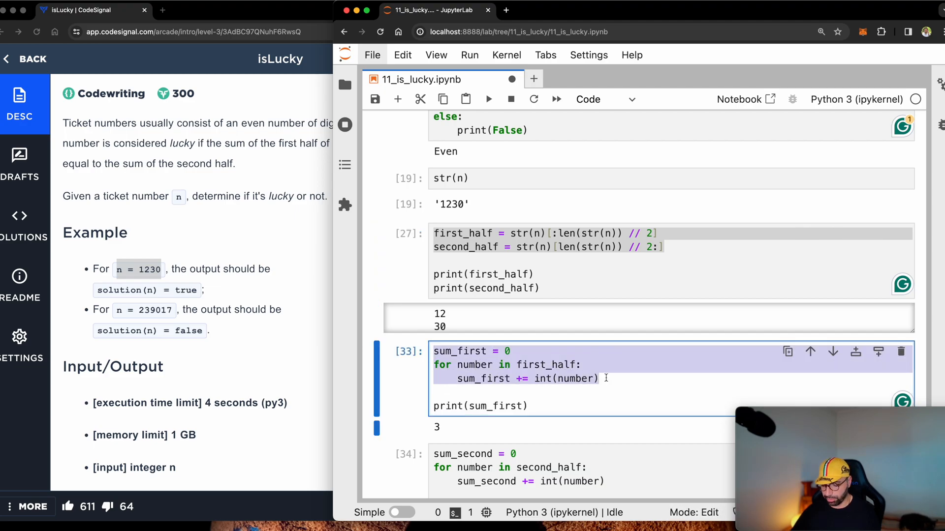
{"action": "scroll", "scroll_direction": "up", "scroll_amount": 3}
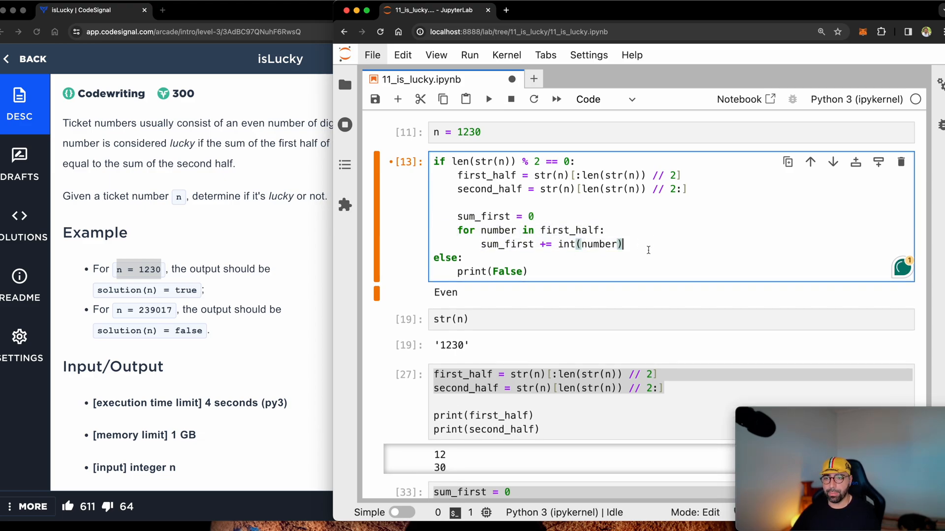
- Add the second-half summing loop and equality check, then run the cell, printing True for 1230
{"action": "scroll", "scroll_direction": "down", "scroll_amount": 3}
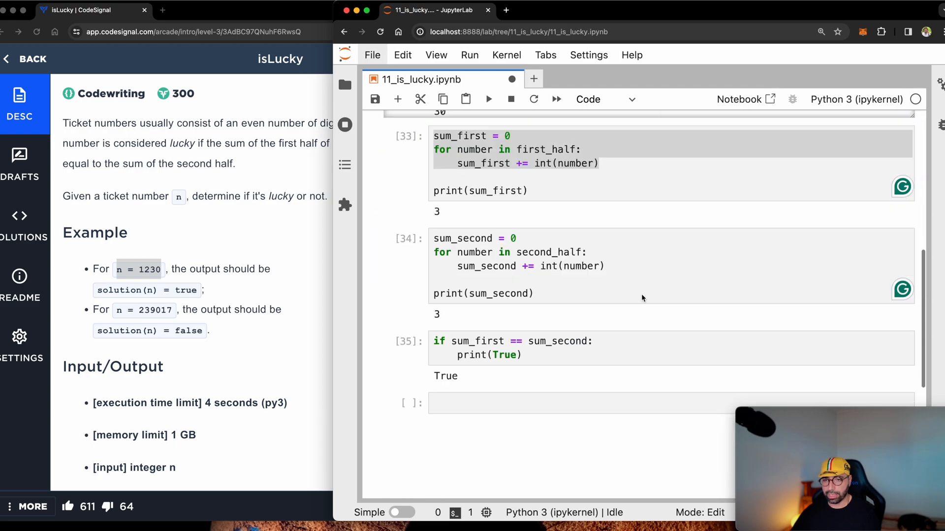
{"action": "left_click", "coordinate": [606, 291]}
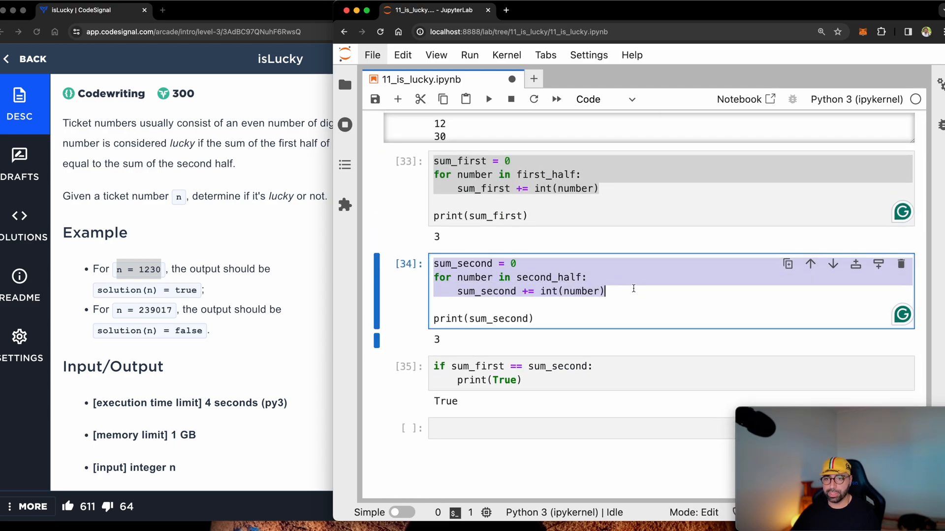
{"action": "scroll", "scroll_direction": "up", "scroll_amount": 3}
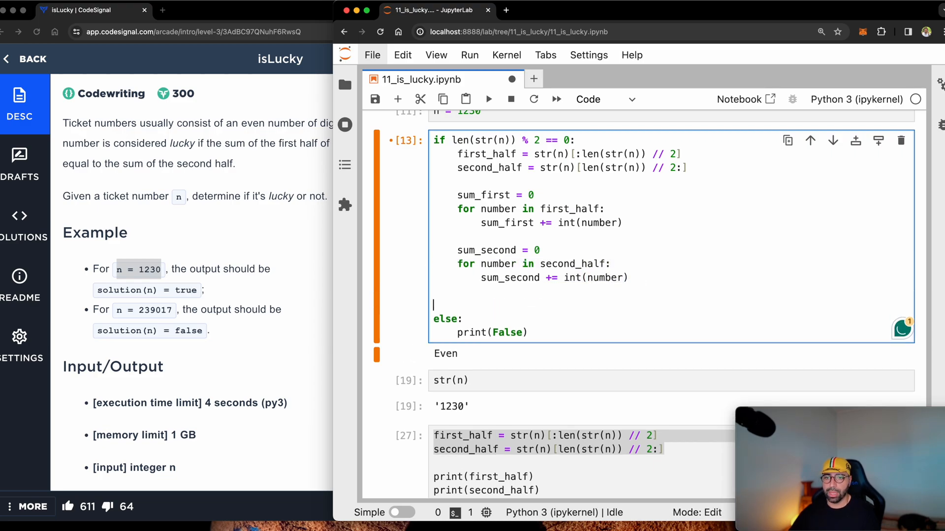
{"action": "scroll", "scroll_direction": "down", "scroll_amount": 3}
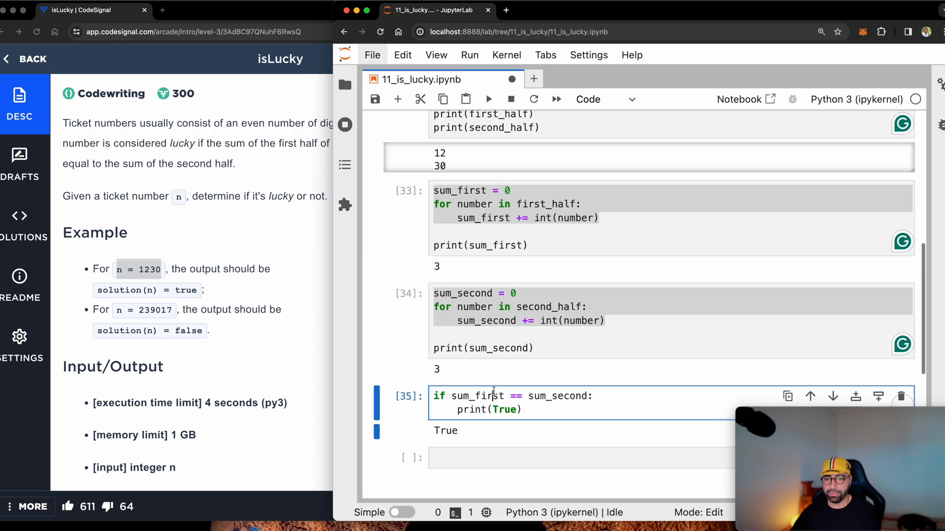
{"action": "scroll", "scroll_direction": "up", "scroll_amount": 3}
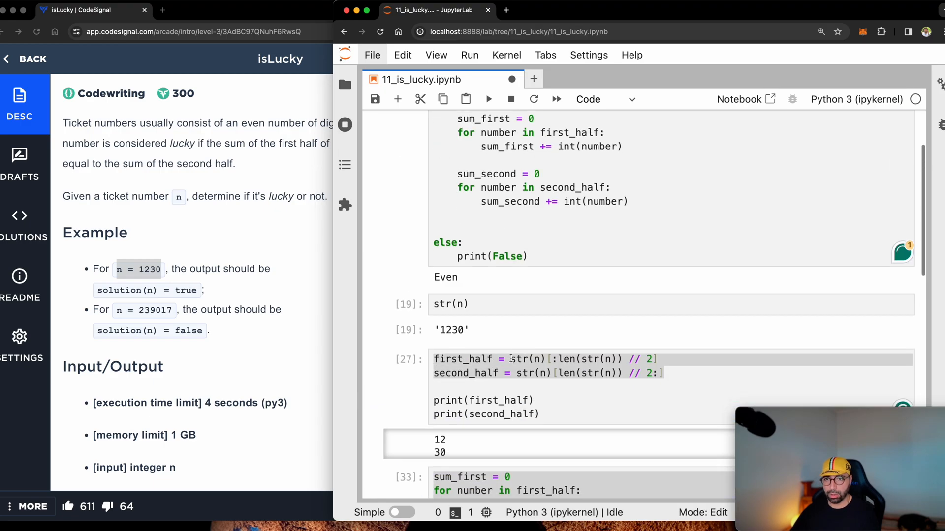
{"action": "scroll", "scroll_direction": "up", "scroll_amount": 3}
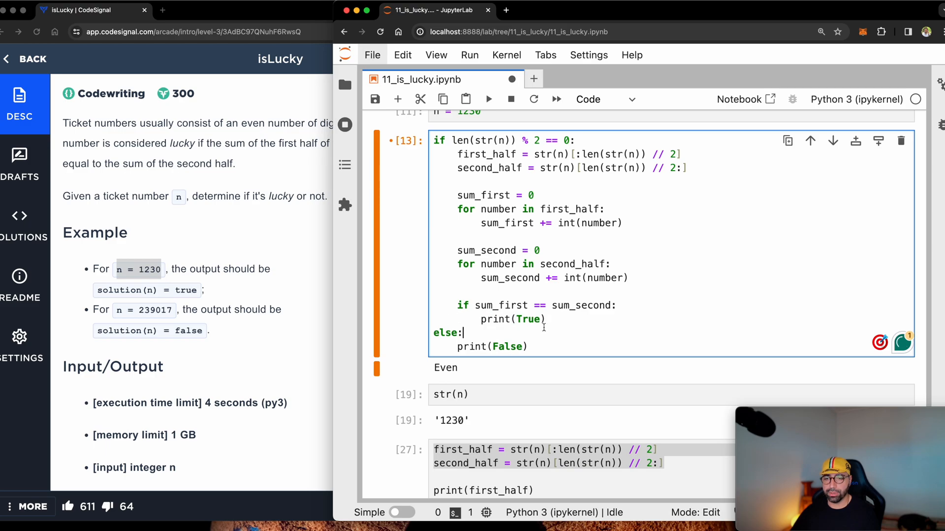
{"action": "key", "text": "shift+enter"}
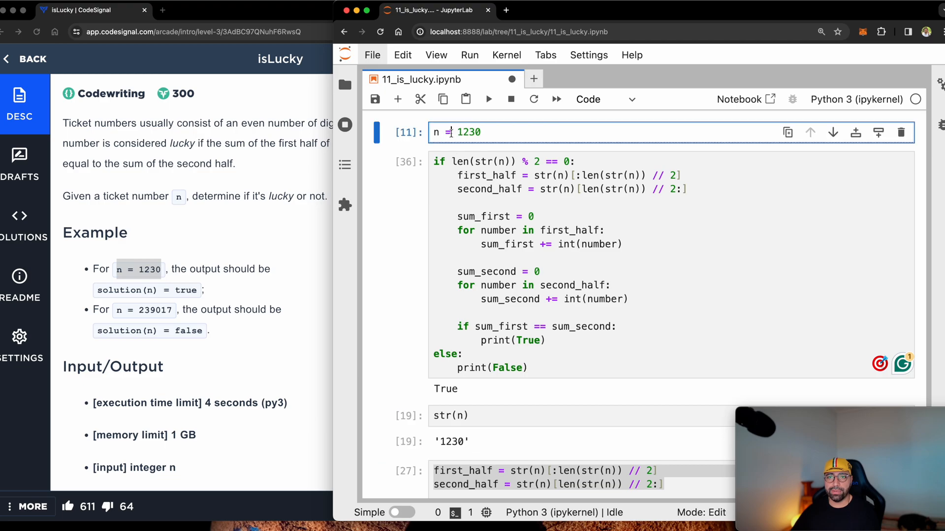
- Set n to ticket 239017 and add an inner else printing False under the equality check
{"action": "key", "text": "shift+enter"}
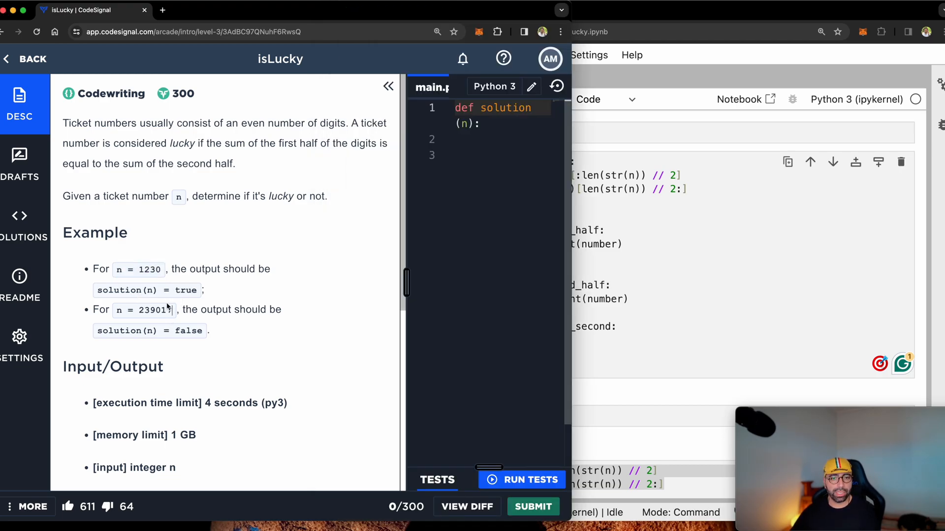
{"action": "double_click", "coordinate": [154, 310]}
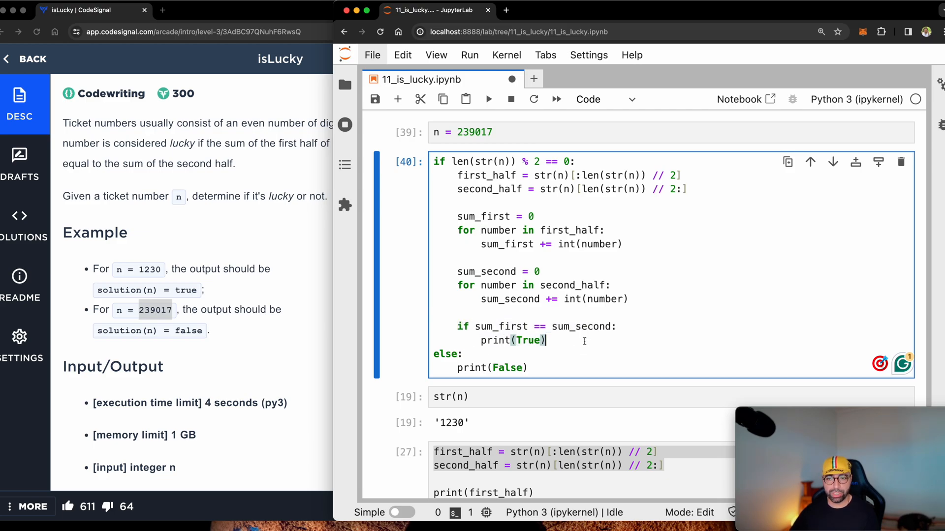
{"action": "type", "text": "e"}
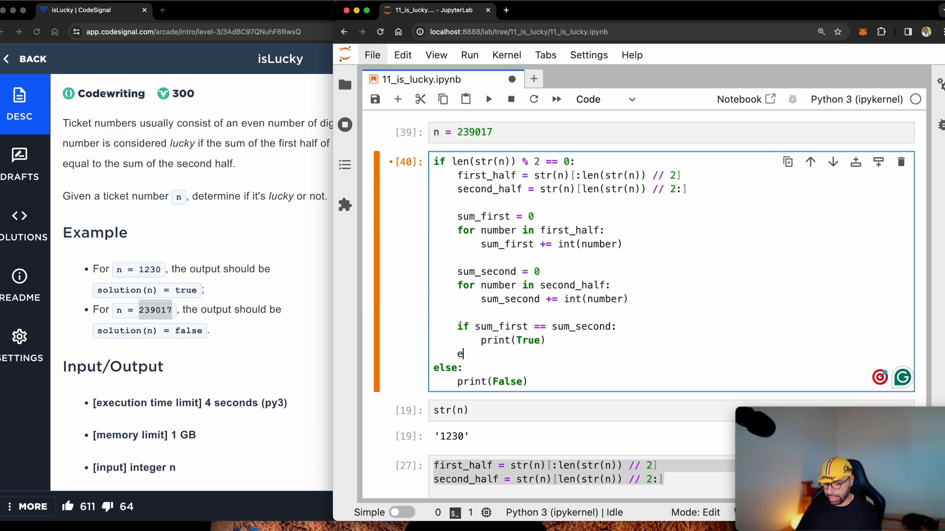
{"action": "type", "text": "lse:"}
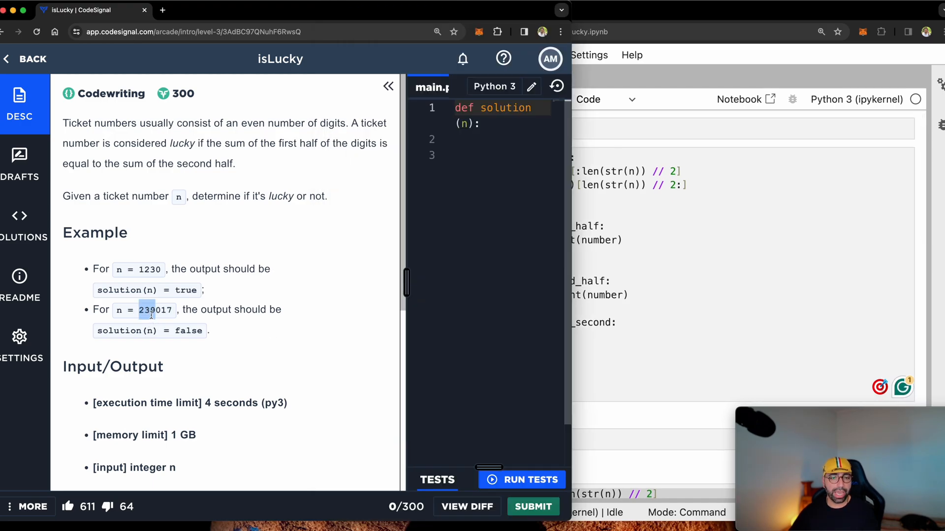
{"action": "mouse_move", "coordinate": [181, 364]}
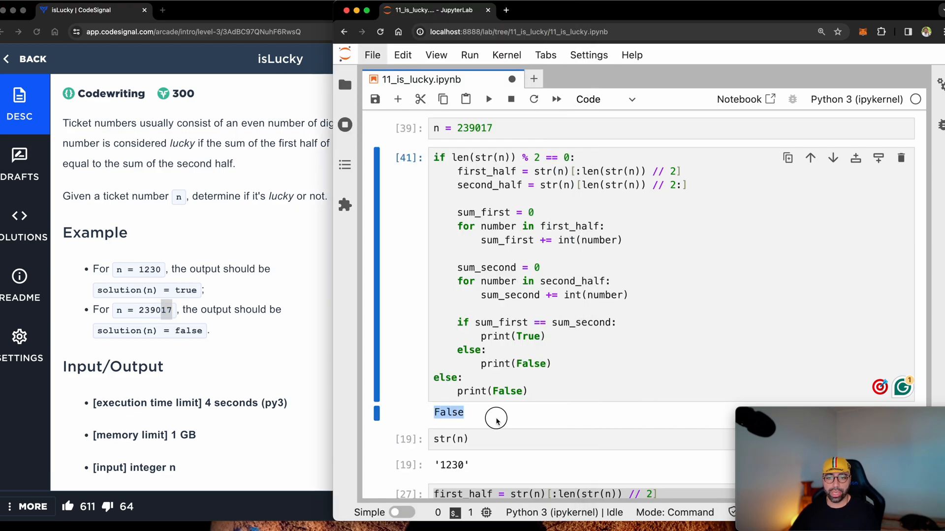
{"action": "left_click", "coordinate": [530, 288]}
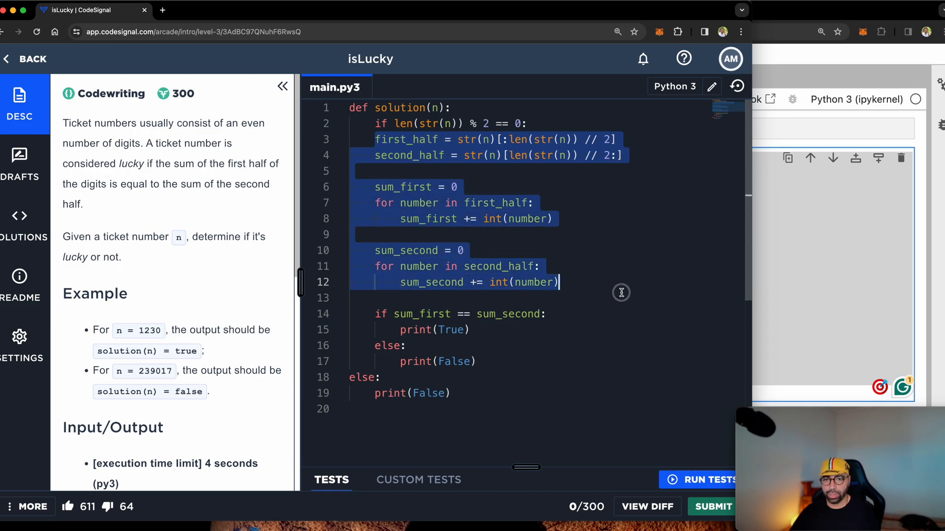
- Indent the pasted code under def solution(n), replacing the prints with return True and return False
{"action": "left_click", "coordinate": [461, 250]}
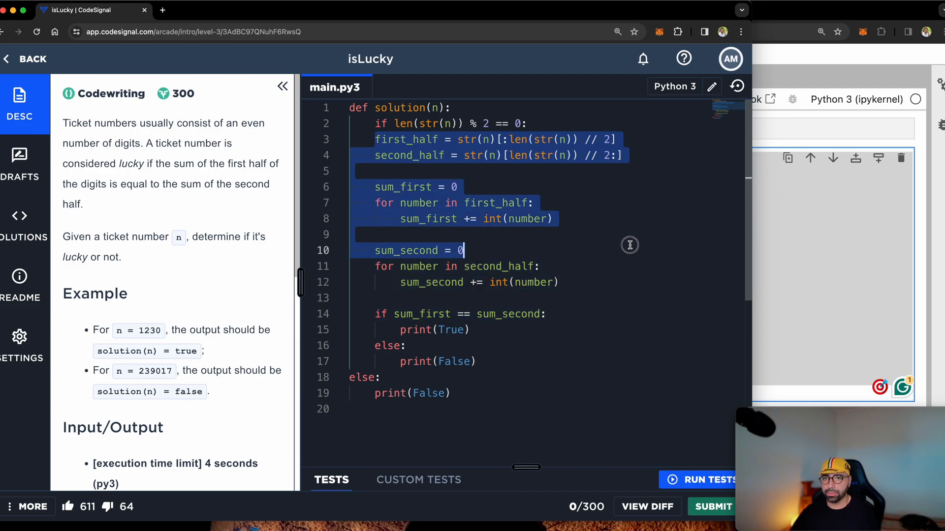
{"action": "left_click", "coordinate": [540, 266]}
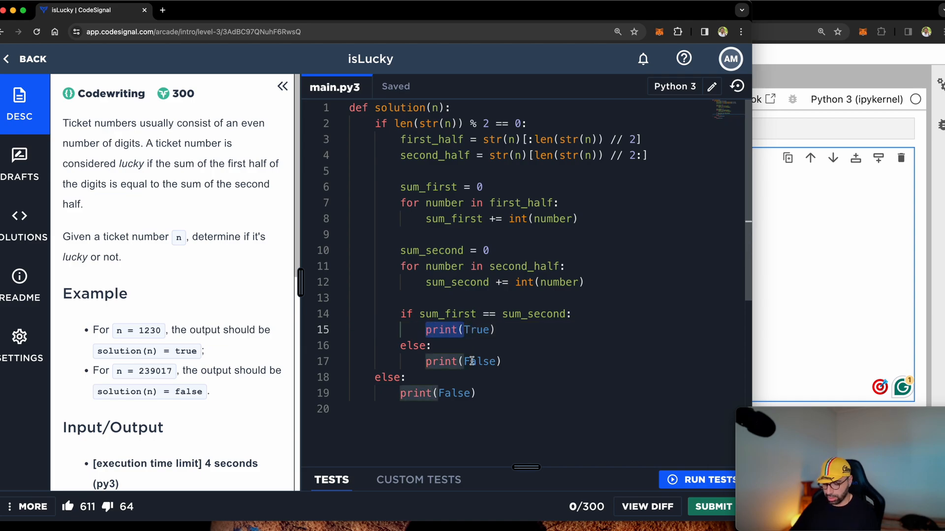
{"action": "type", "text": "return True"}
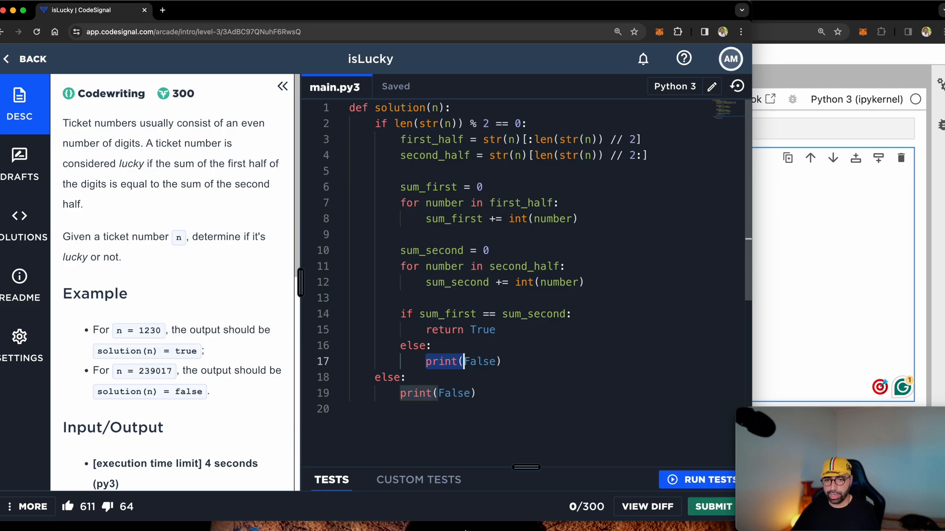
{"action": "type", "text": "return False"}
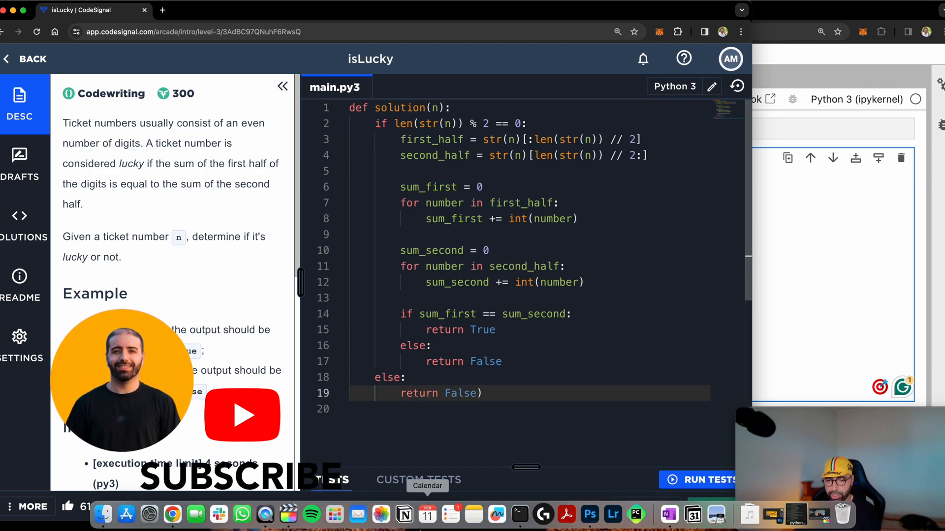
- Run the sample tests to 10/10 passed, submit, and dismiss the 300 XP notification
{"action": "left_click", "coordinate": [699, 480]}
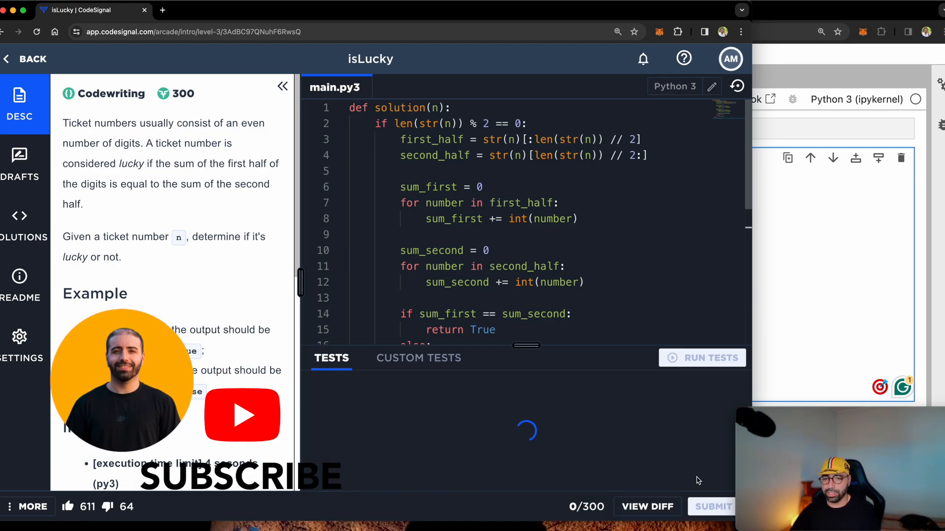
{"action": "left_click", "coordinate": [702, 358]}
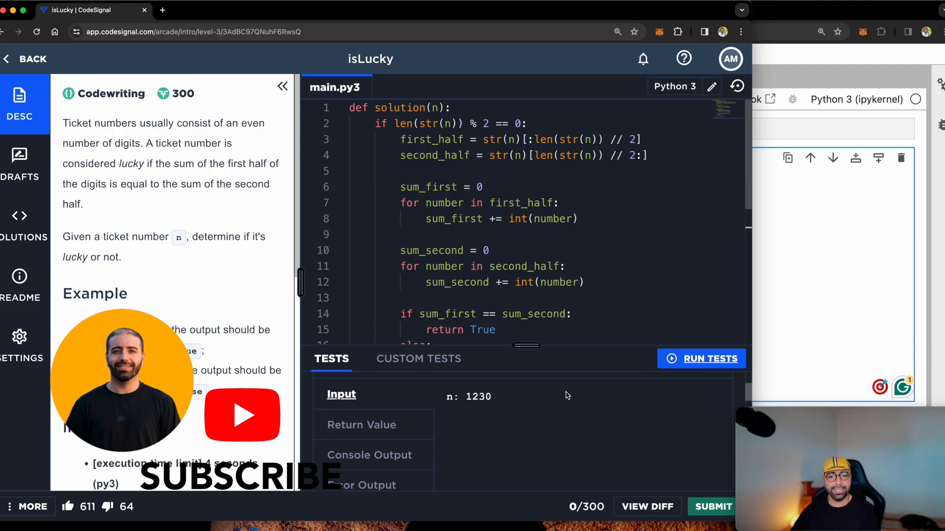
{"action": "left_click", "coordinate": [701, 359]}
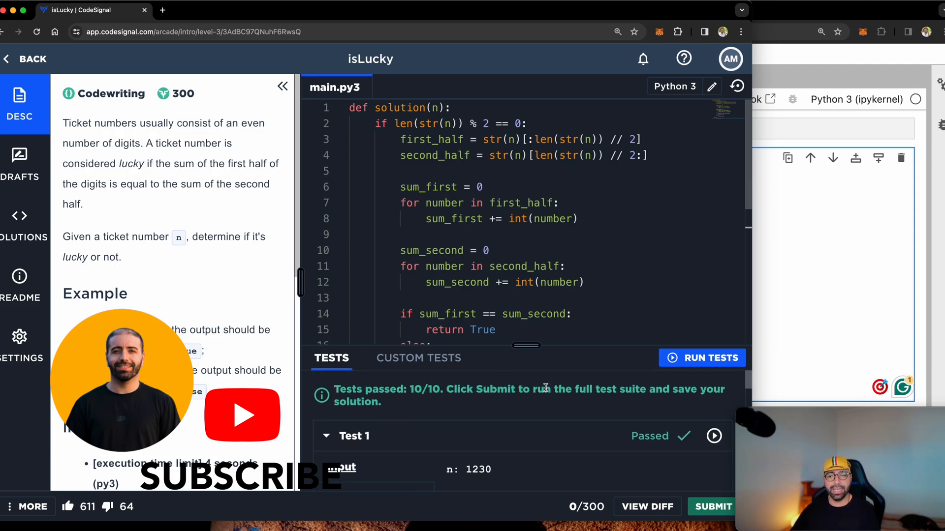
{"action": "left_click", "coordinate": [712, 506]}
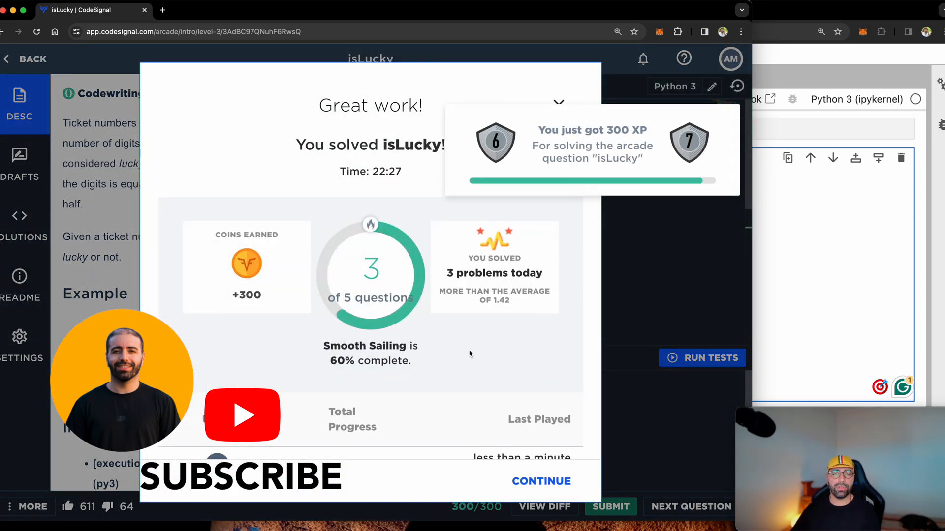
{"action": "left_click", "coordinate": [558, 107]}
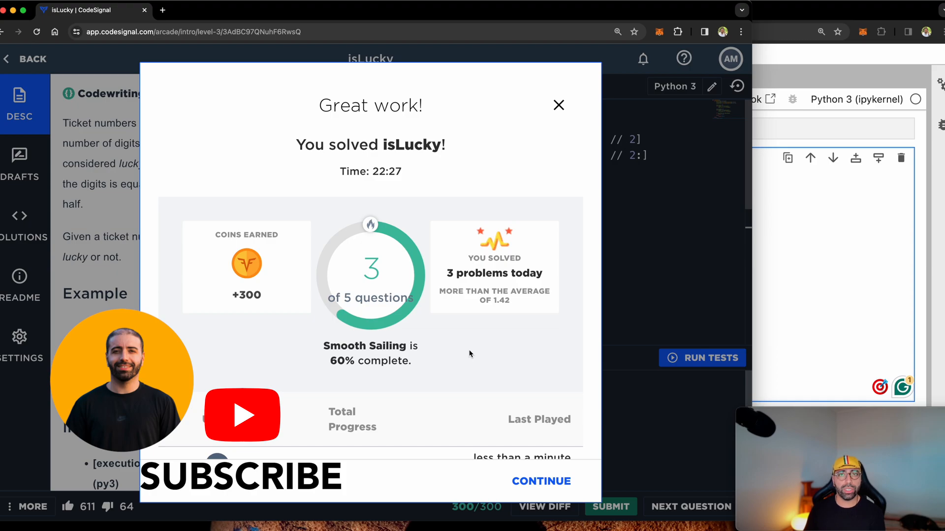